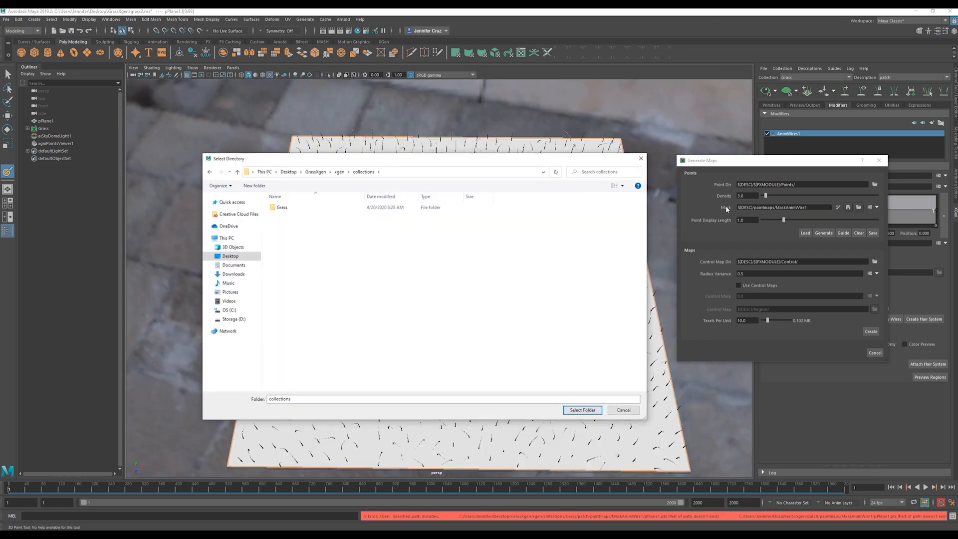
Step: Point the Anim Wire mask folder to collections > Grass > patch > paintmaps > MaskAnimWire1
click(306, 208)
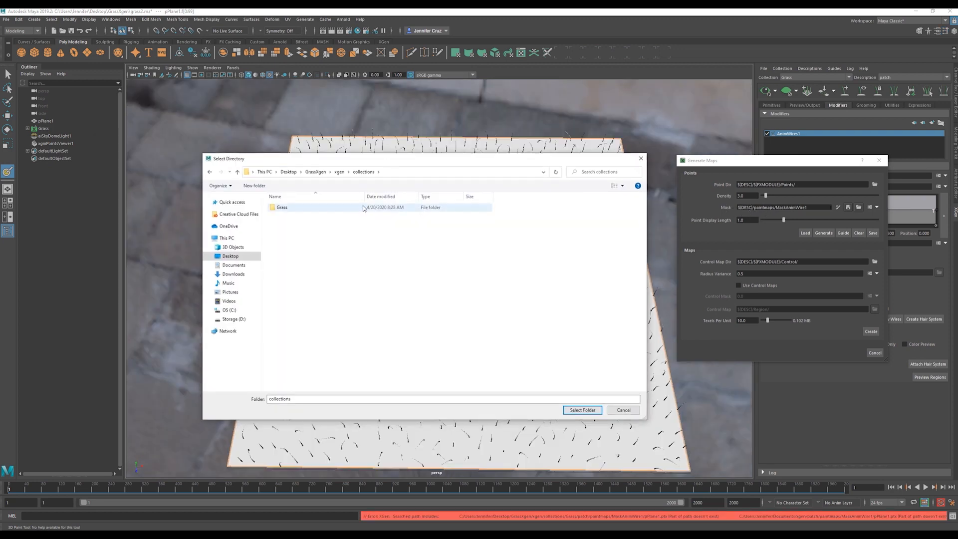
double_click(282, 208)
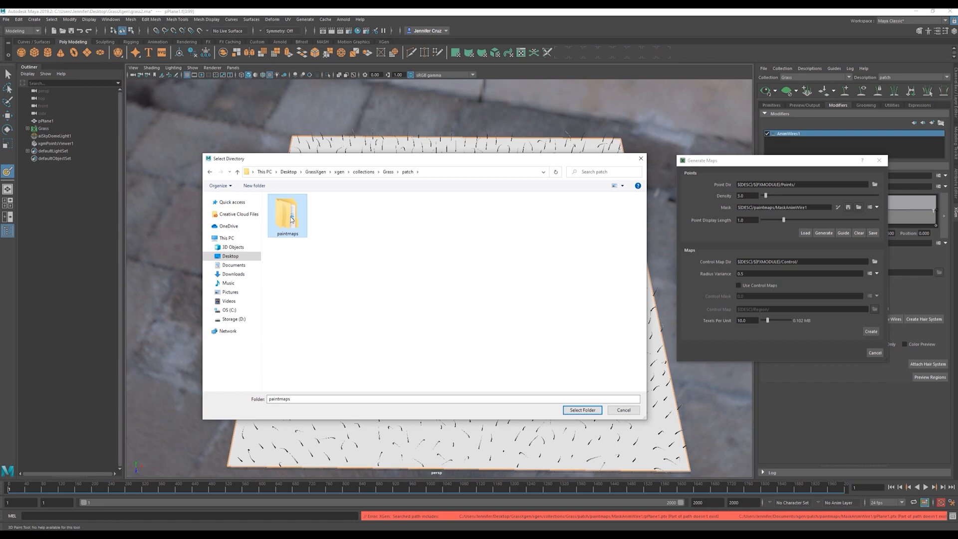
double_click(287, 213)
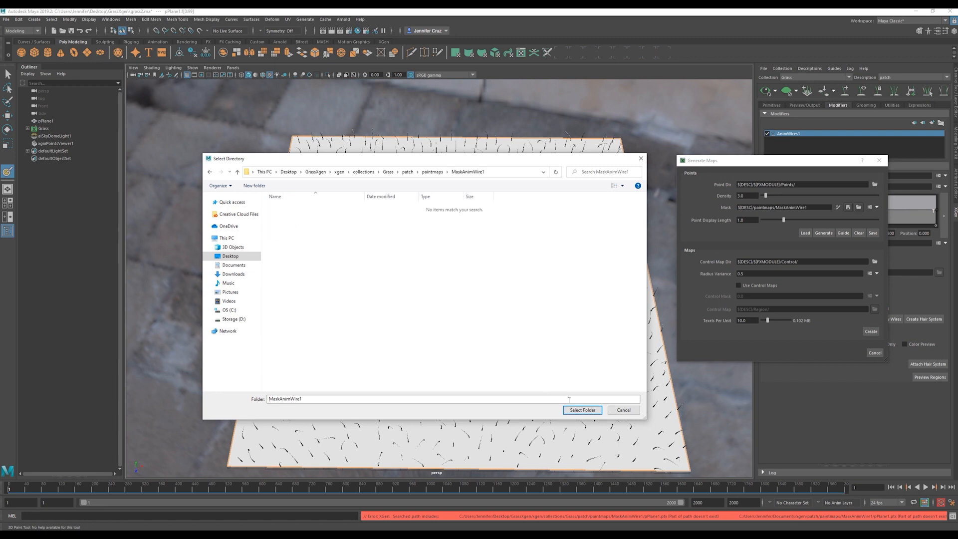
click(581, 410)
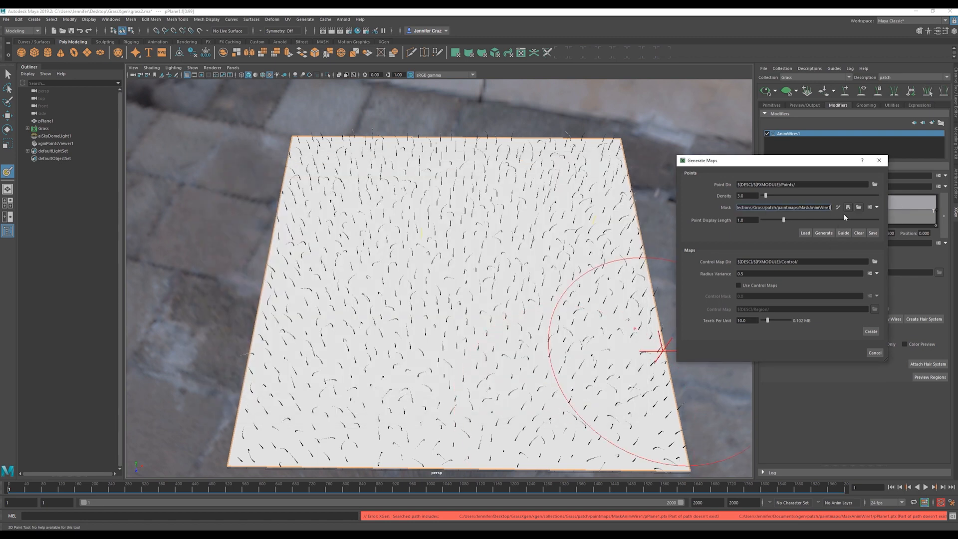
Step: Play back the finished swaying-grass simulation to preview it
click(847, 208)
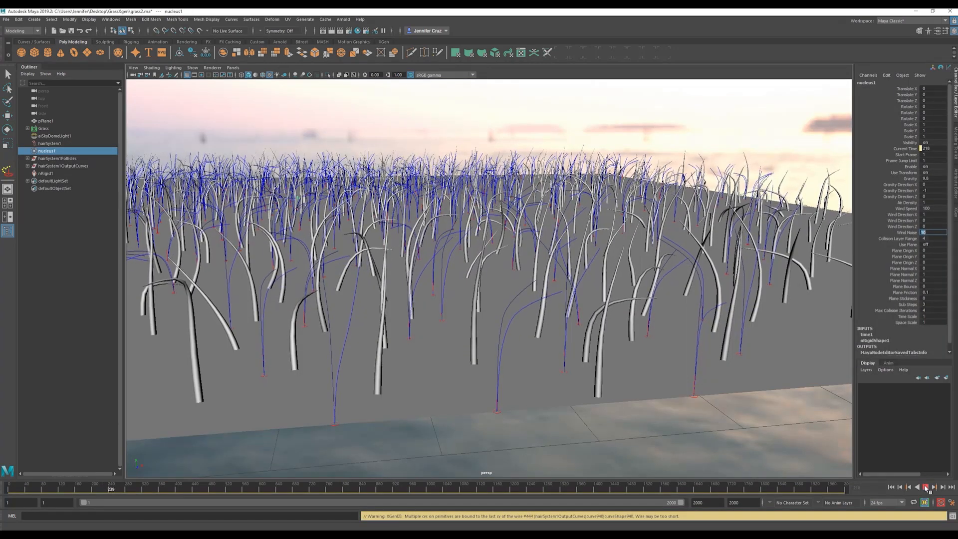
click(924, 486)
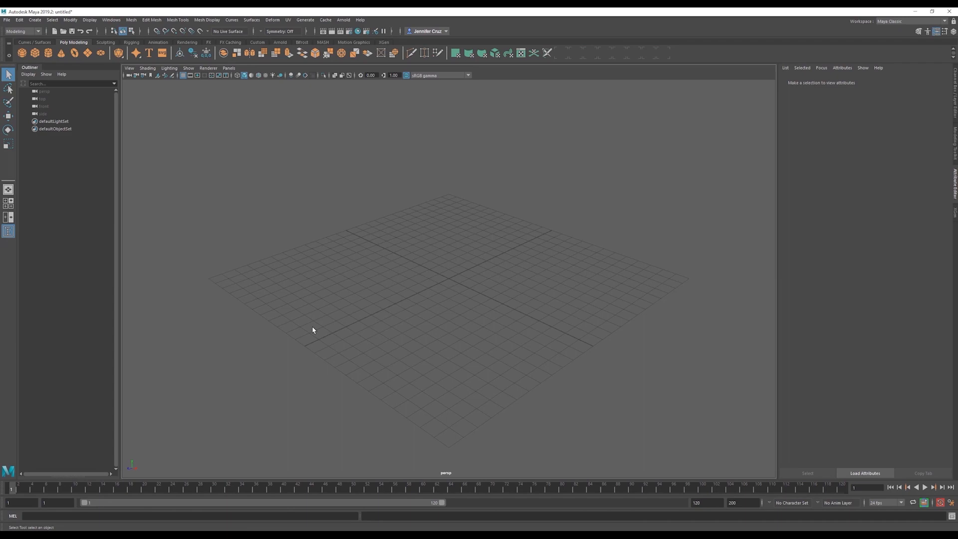
Step: Start a new scene and bring up the Set Project folder chooser
click(6, 20)
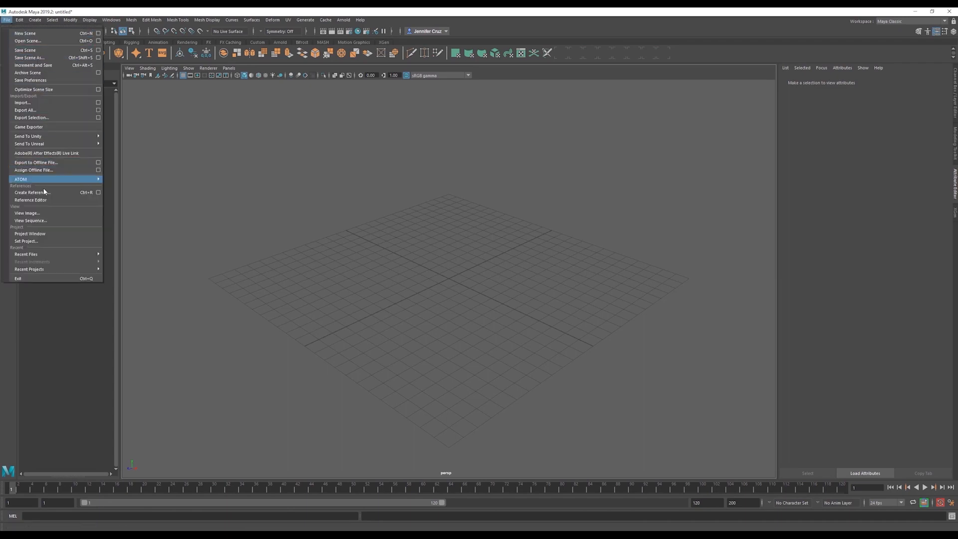
click(25, 240)
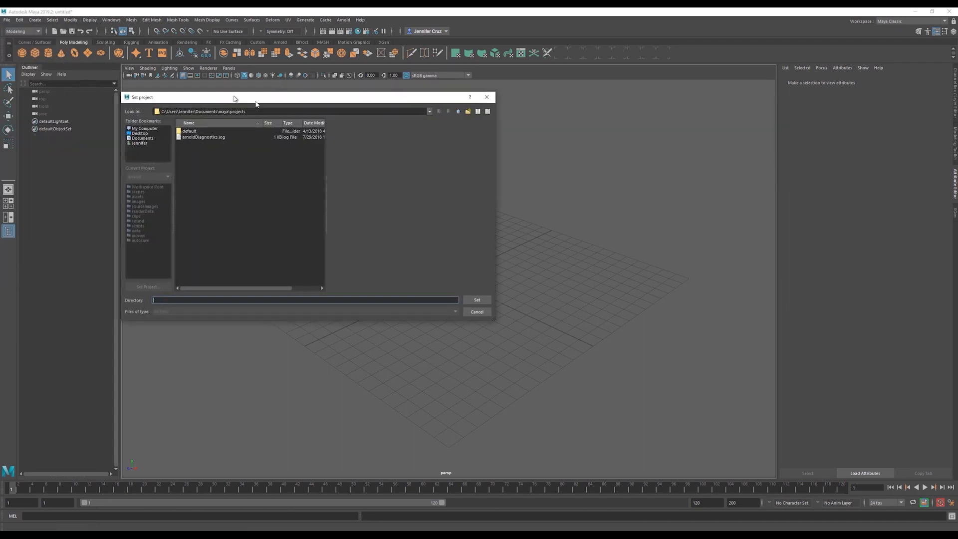
click(477, 300)
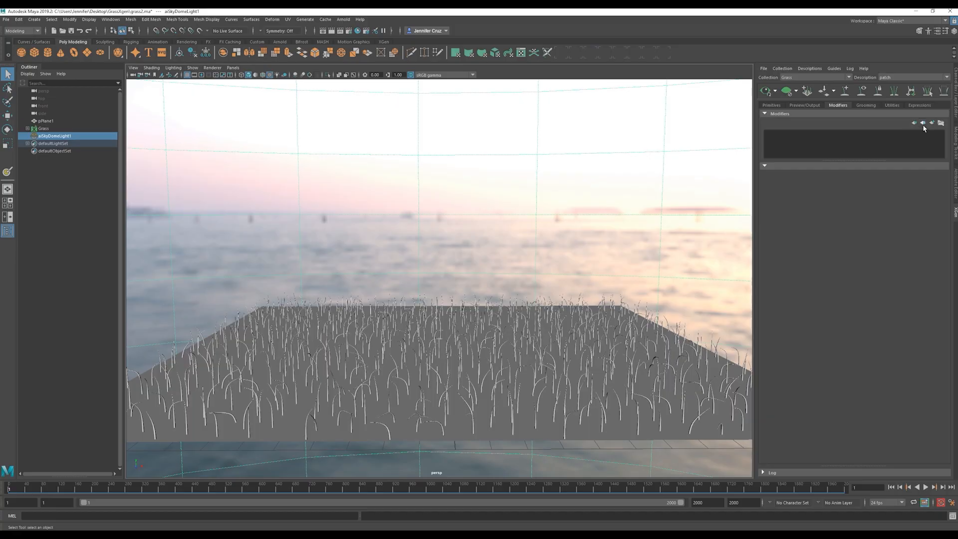
Step: Add an Anim Wire modifier to the grass description and bring up its map generation settings
click(940, 123)
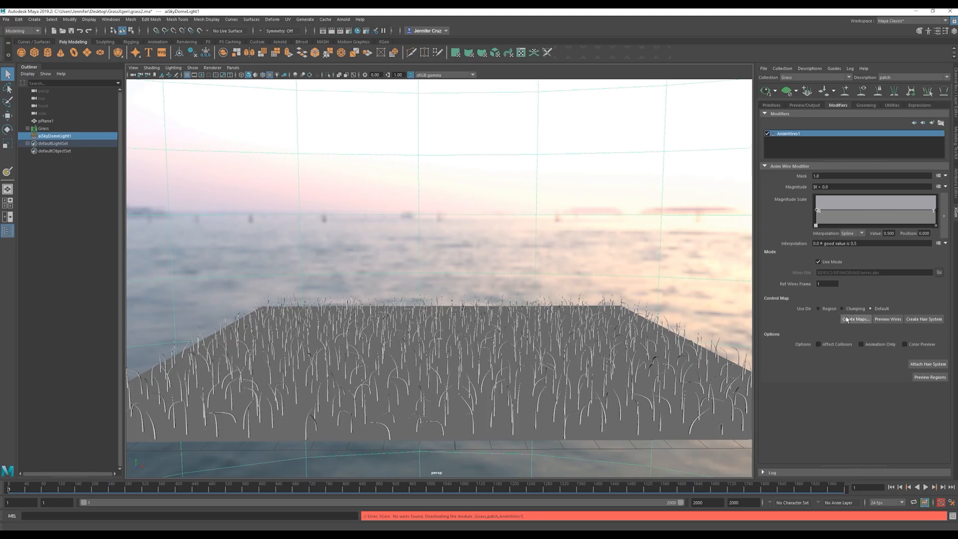
click(854, 318)
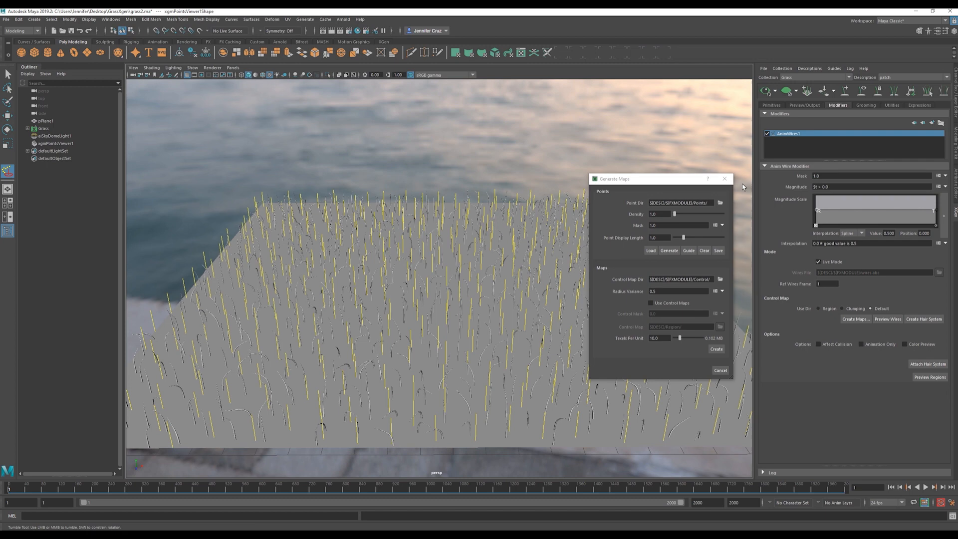
Step: Raise the guide point Density to 5.0 and regenerate the points across the plane
click(719, 202)
text(2)
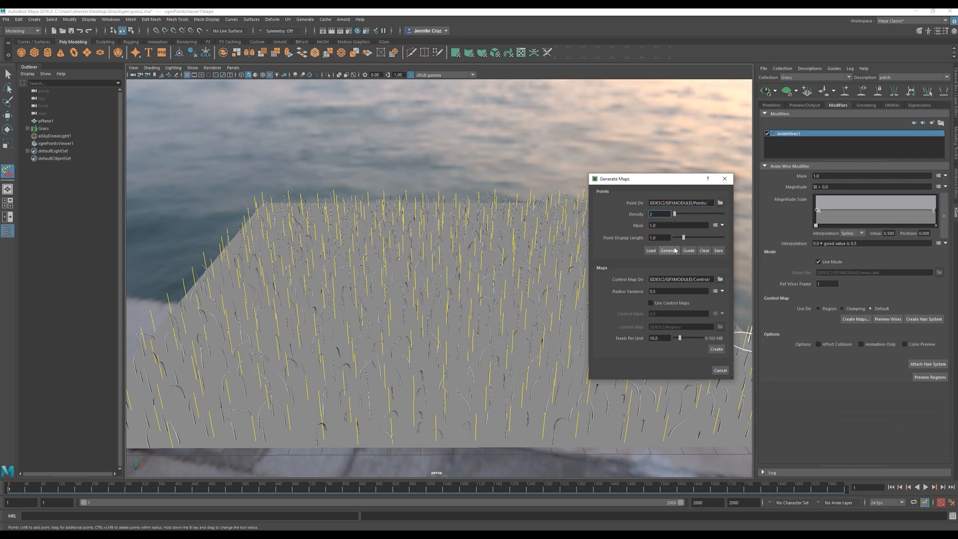
click(668, 250)
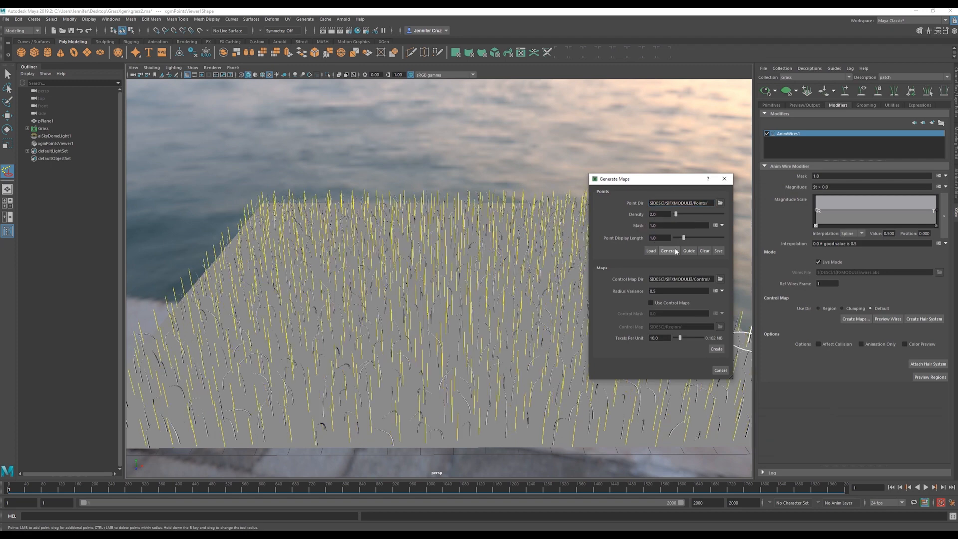
triple_click(659, 213)
text(3)
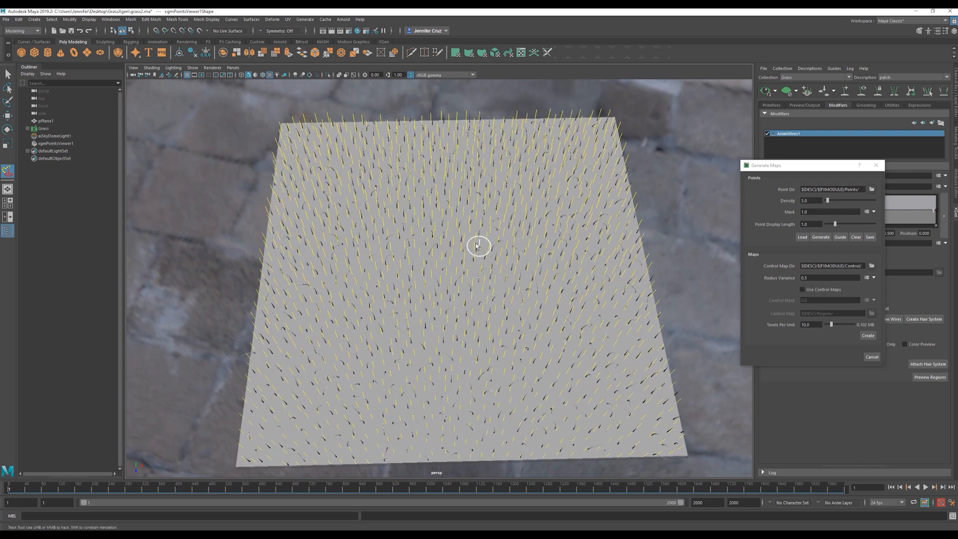
mouse_move(442, 288)
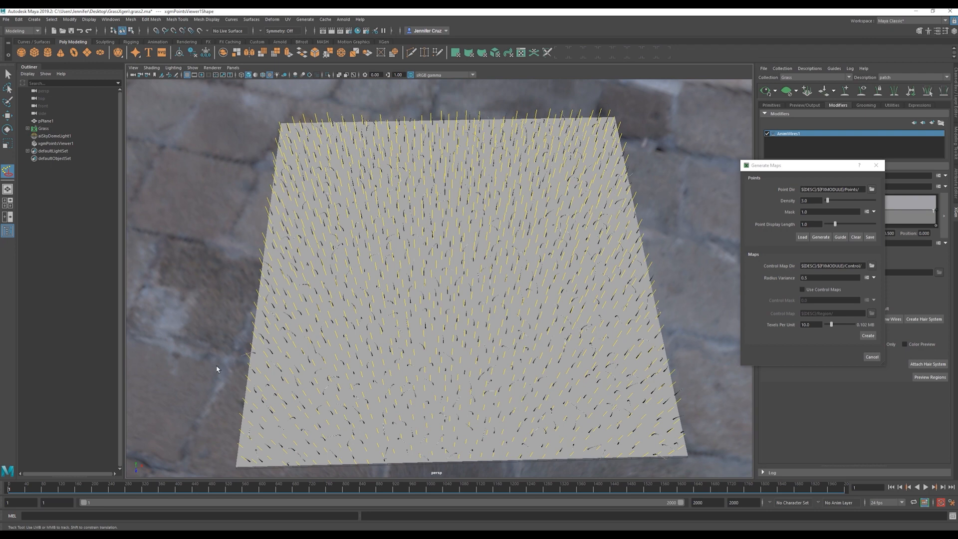
mouse_move(575, 151)
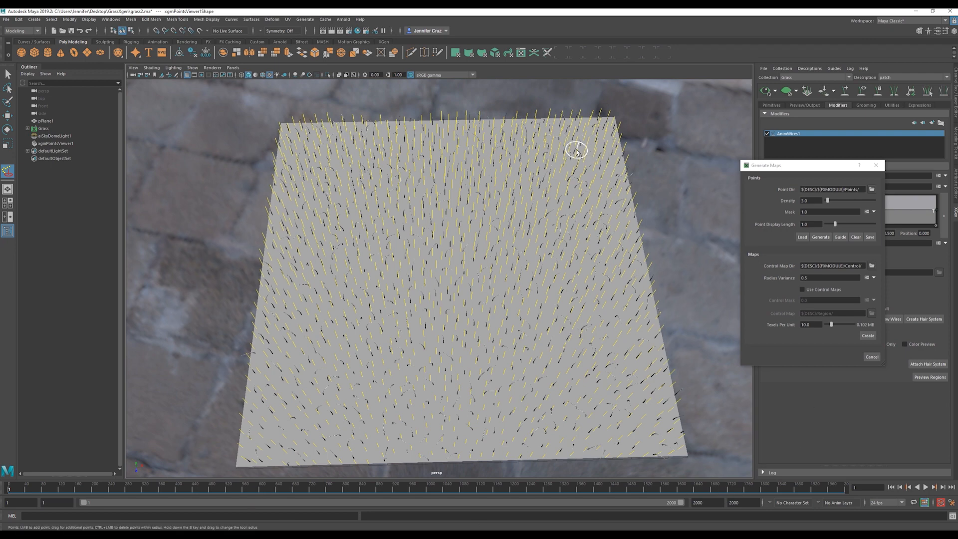
mouse_move(783, 166)
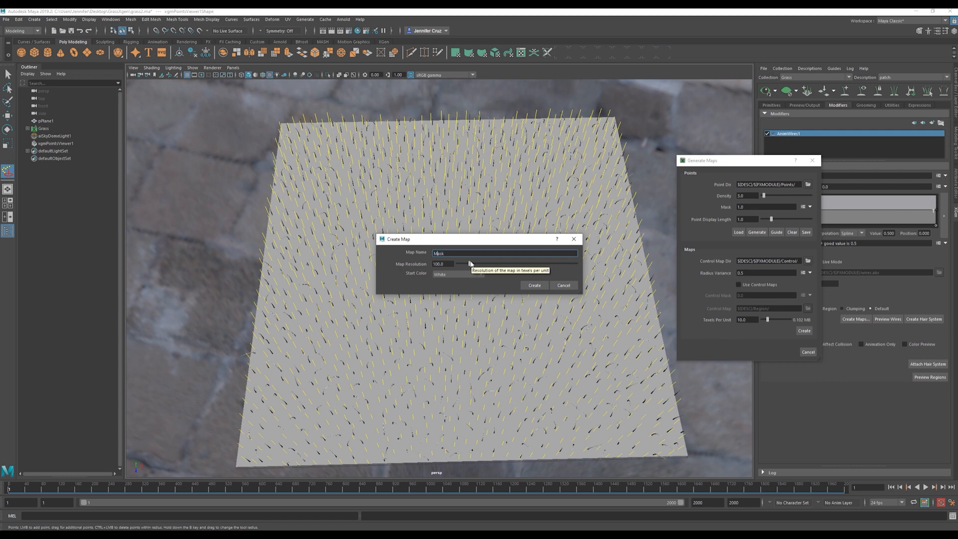
Step: Create a white MaskAnimWire1 paint map at resolution 100 as the Anim Wire mask
text(AnimWire1)
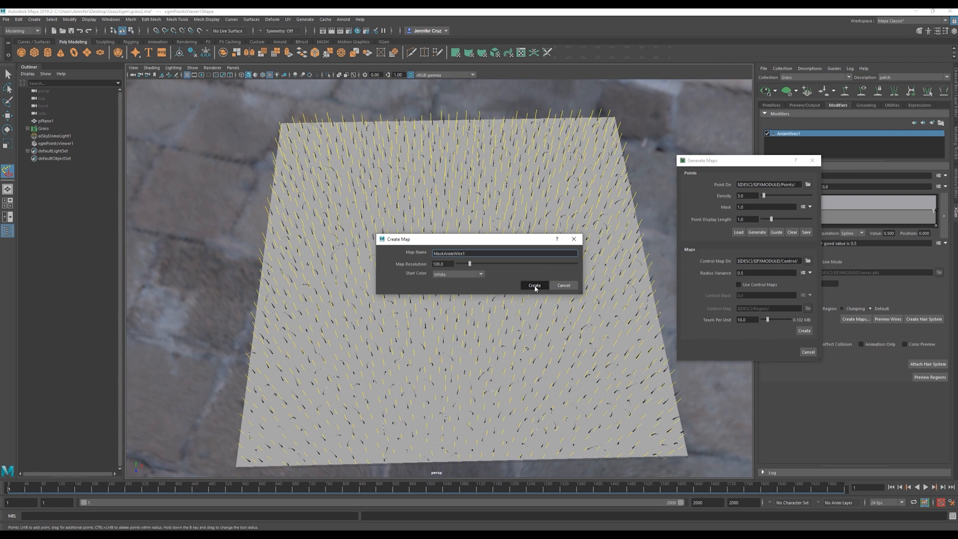
click(533, 286)
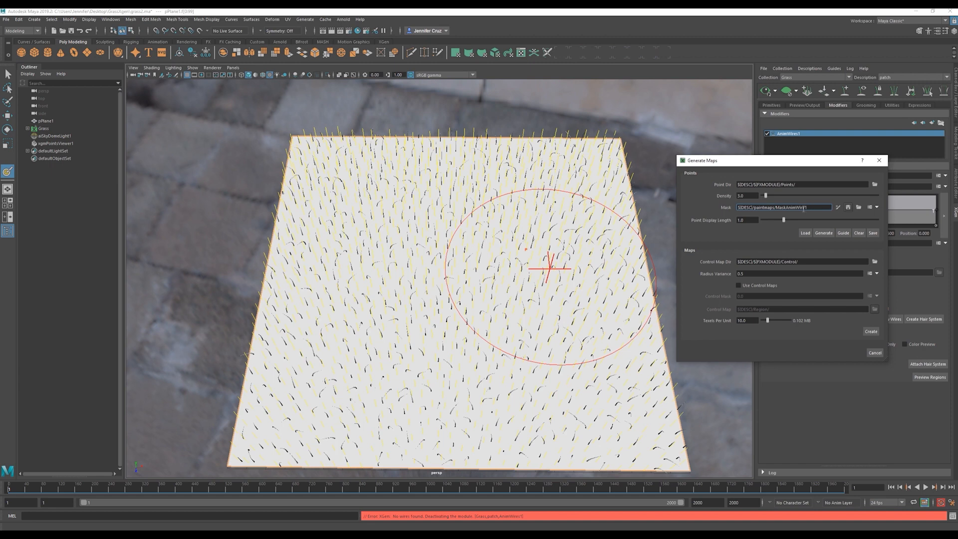
click(857, 206)
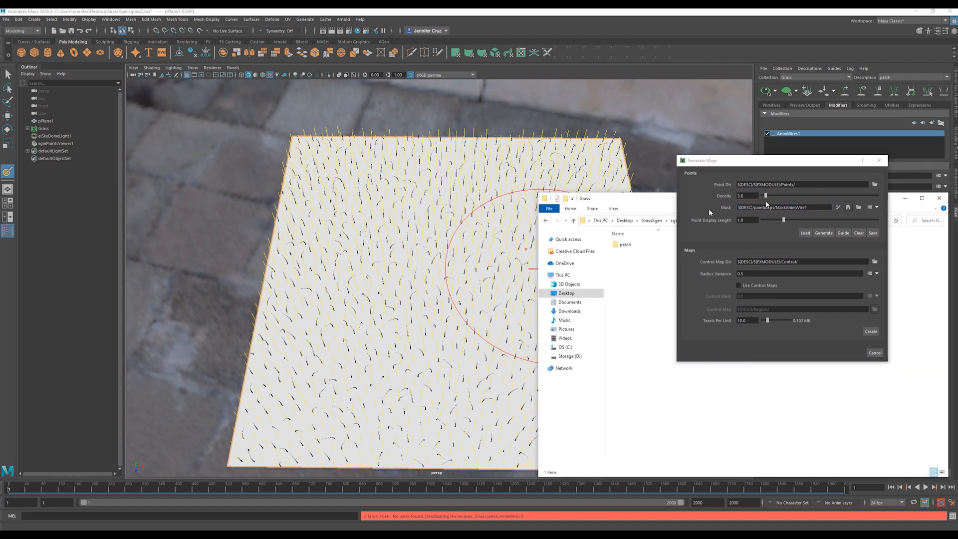
Step: Check the Grass patch paintmaps folder in File Explorer, which is still empty
double_click(623, 243)
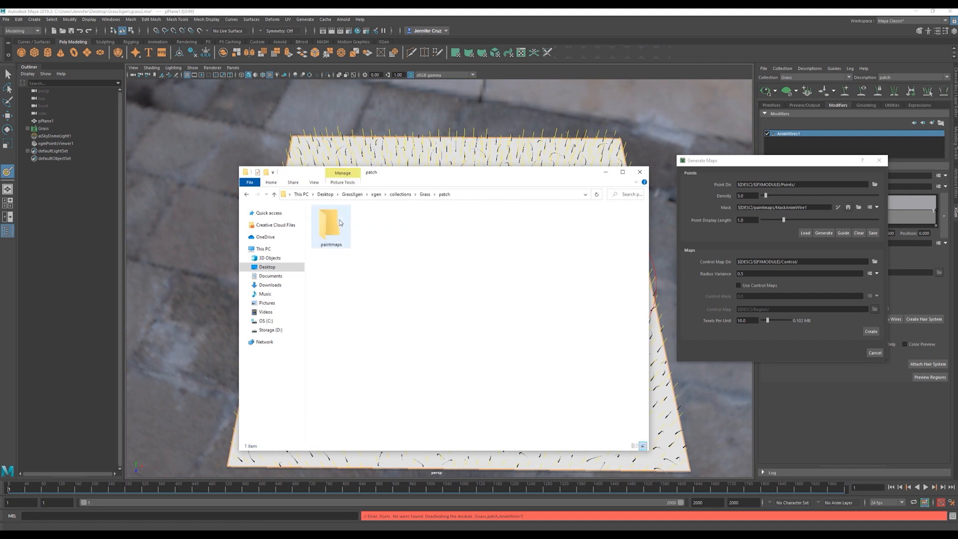
double_click(331, 224)
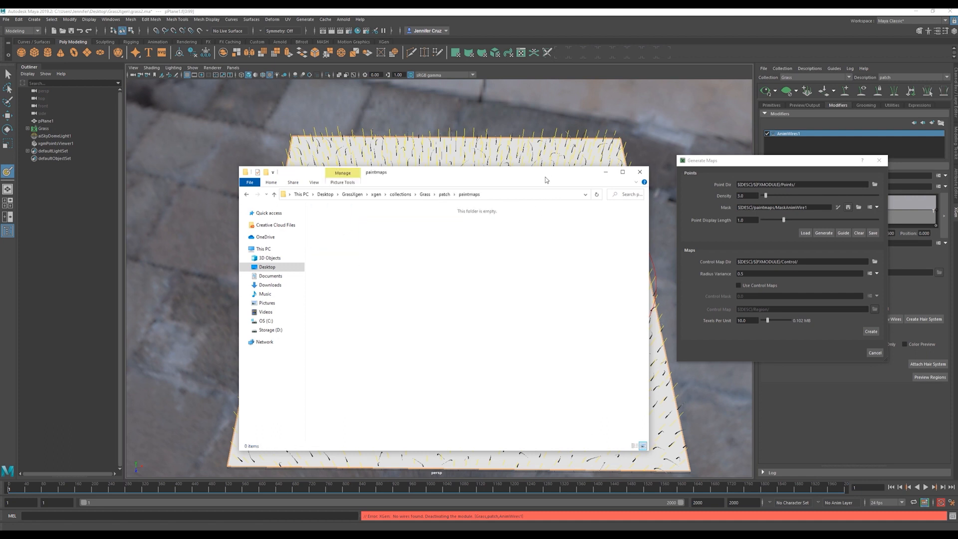
mouse_move(503, 180)
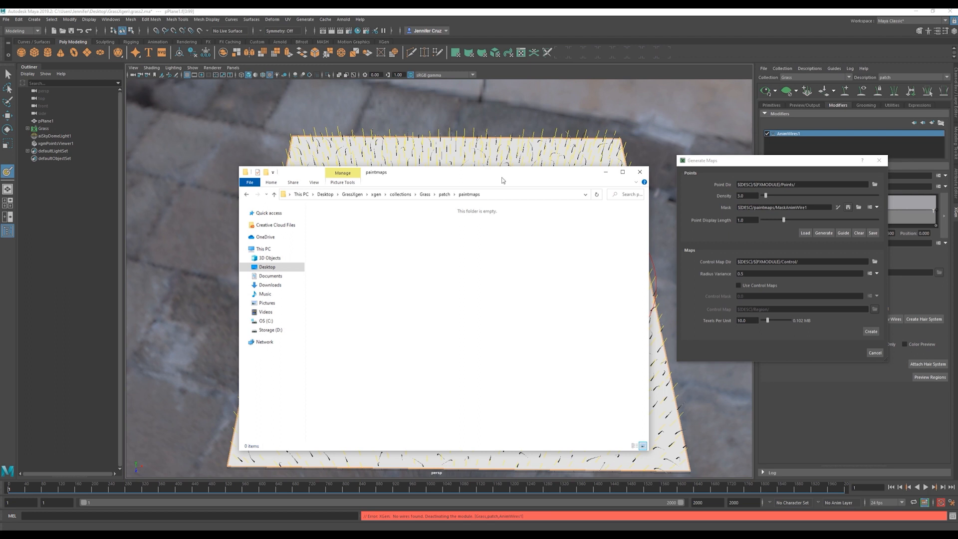
mouse_move(507, 195)
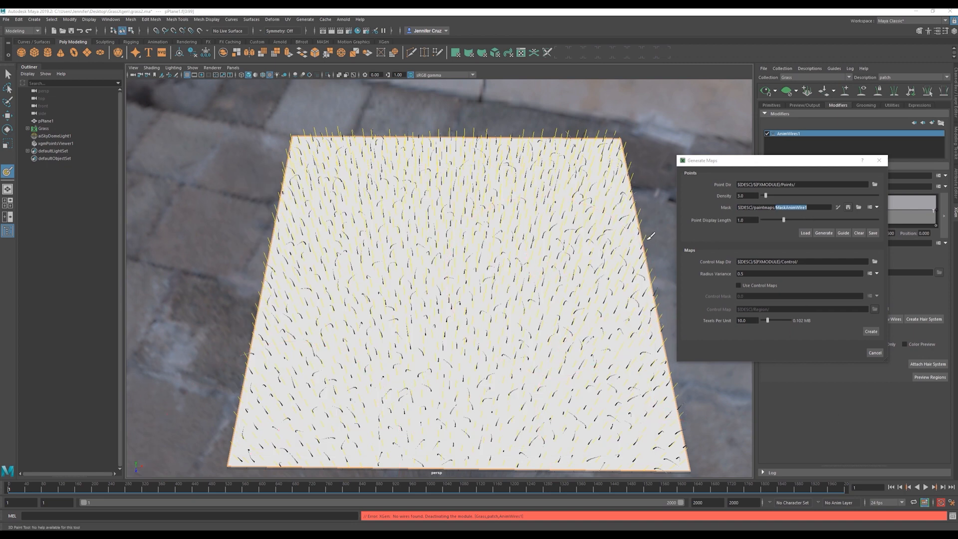
mouse_move(821, 207)
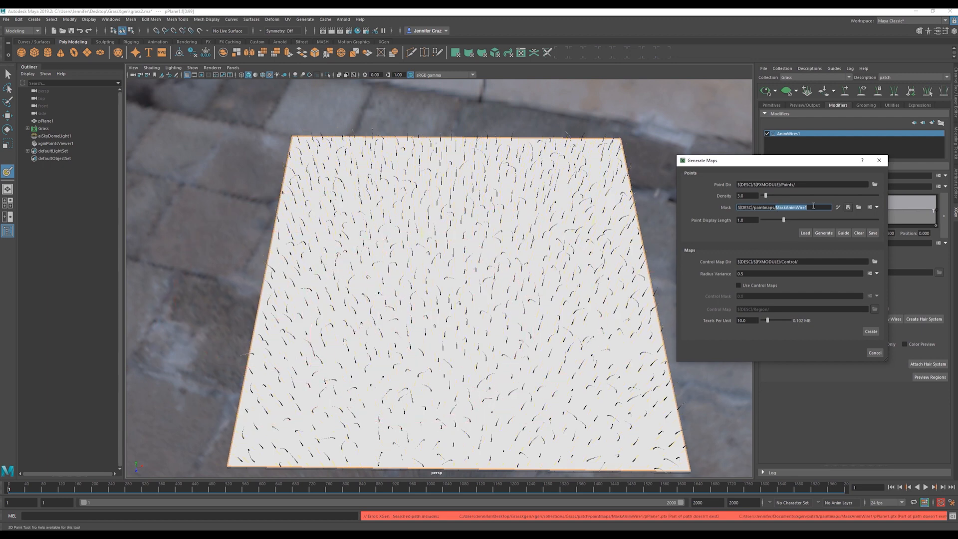
Step: Set the mask directory to collections > Grass > patch > paintmaps > MaskAnimWire1
click(857, 206)
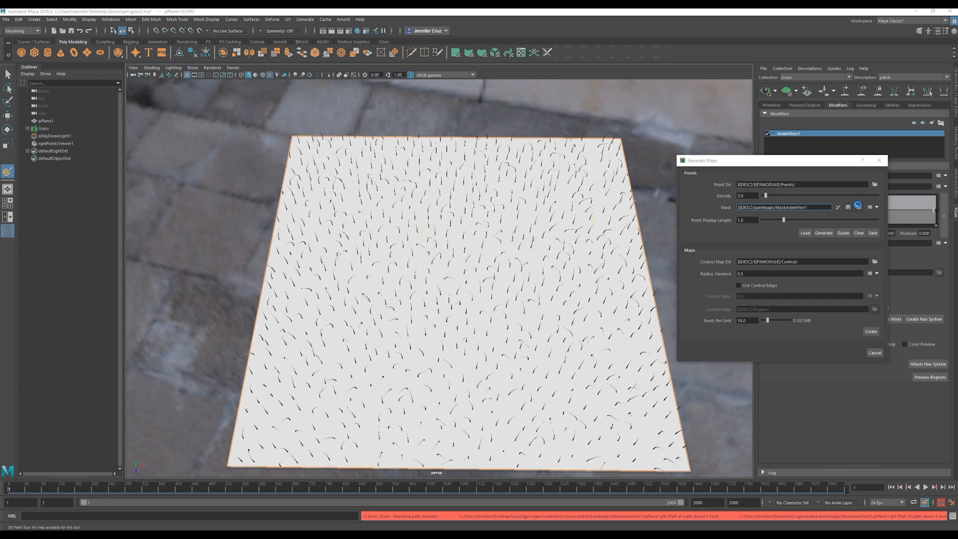
click(873, 184)
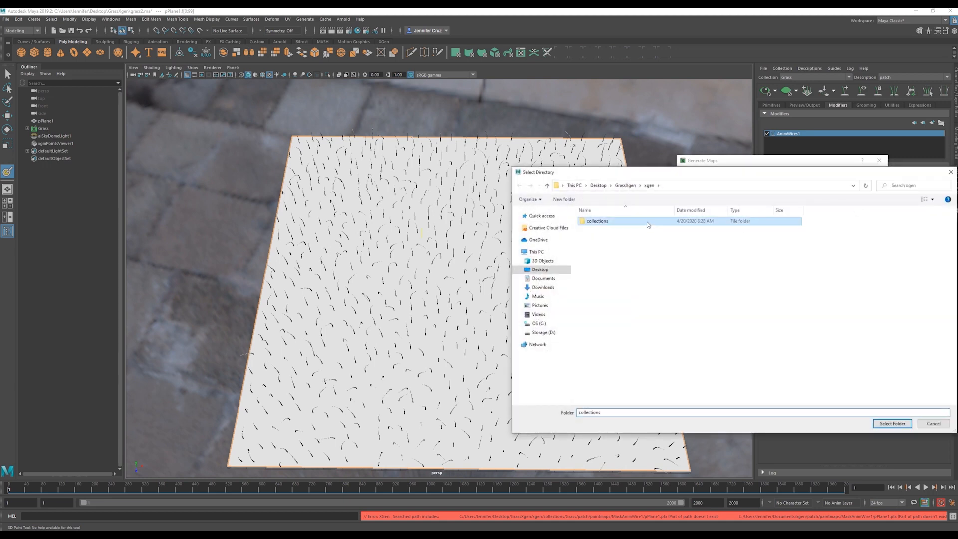
double_click(596, 221)
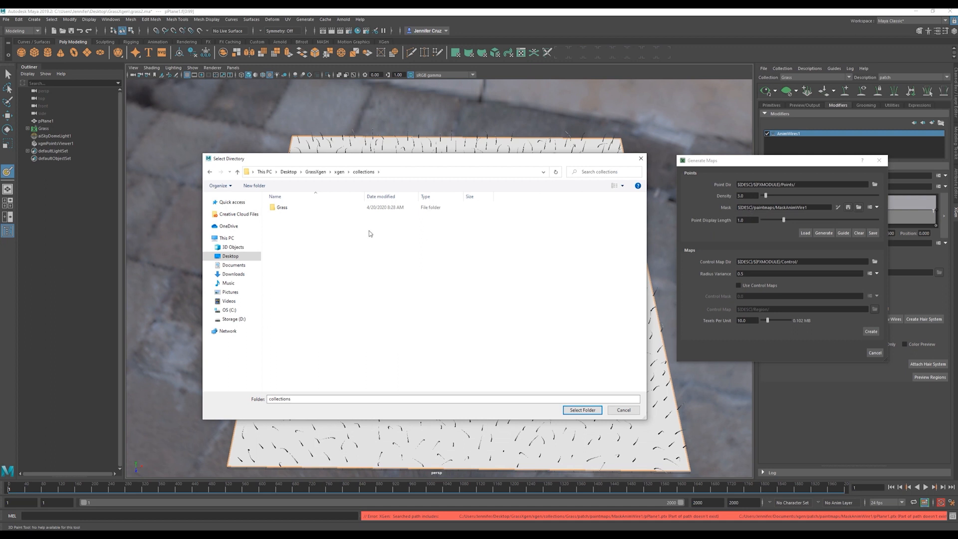
double_click(281, 207)
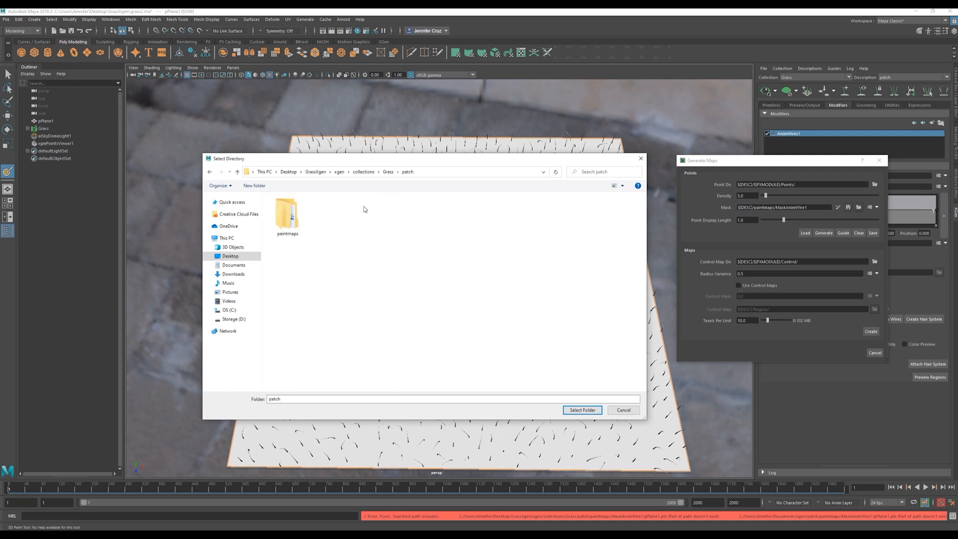
double_click(287, 213)
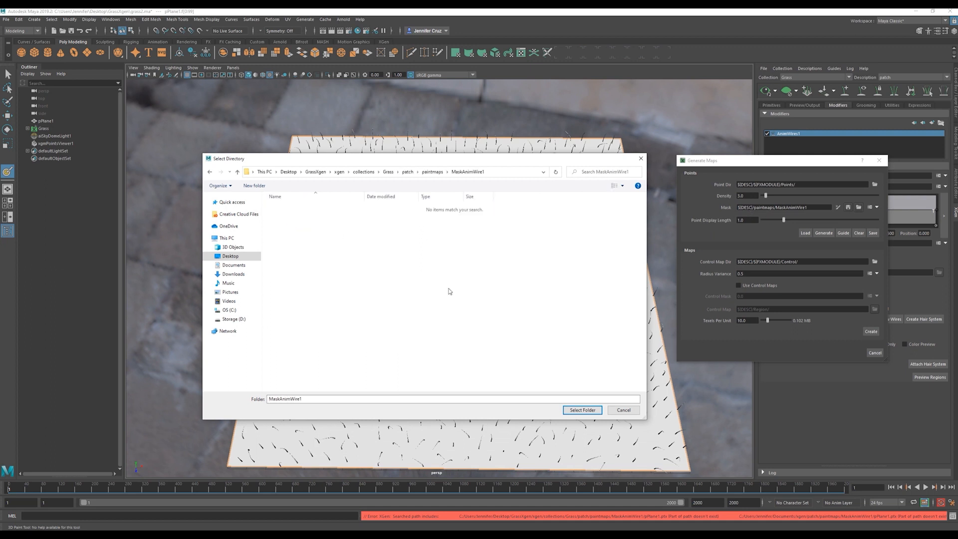
click(581, 409)
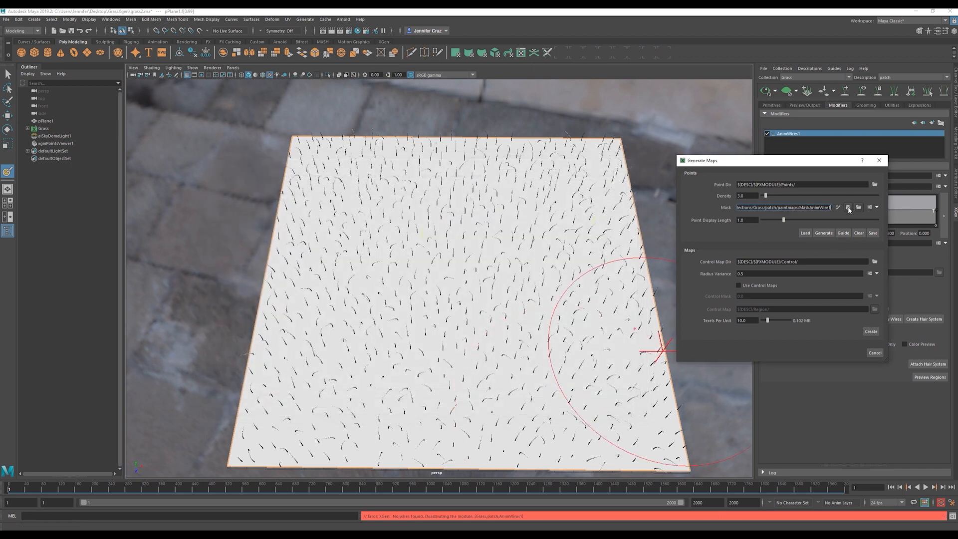
click(858, 208)
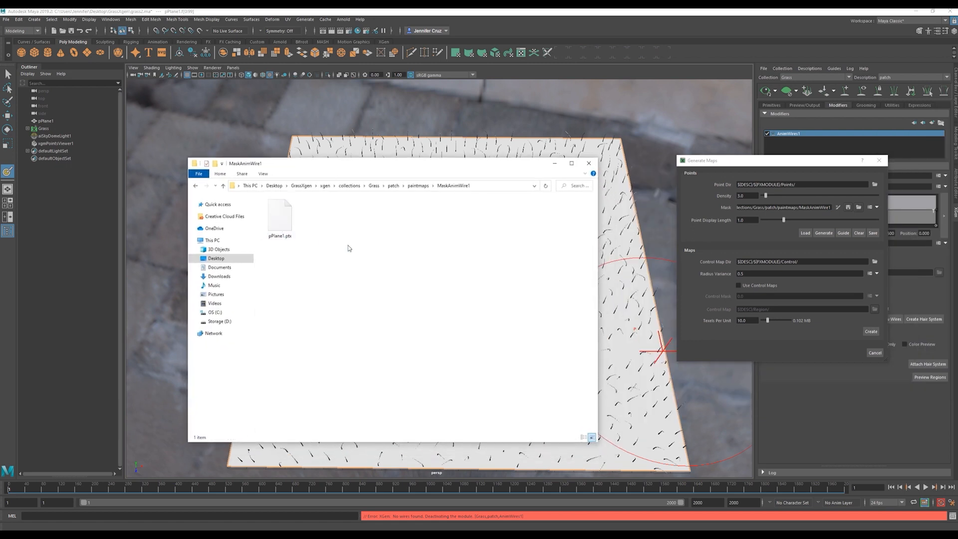
click(279, 217)
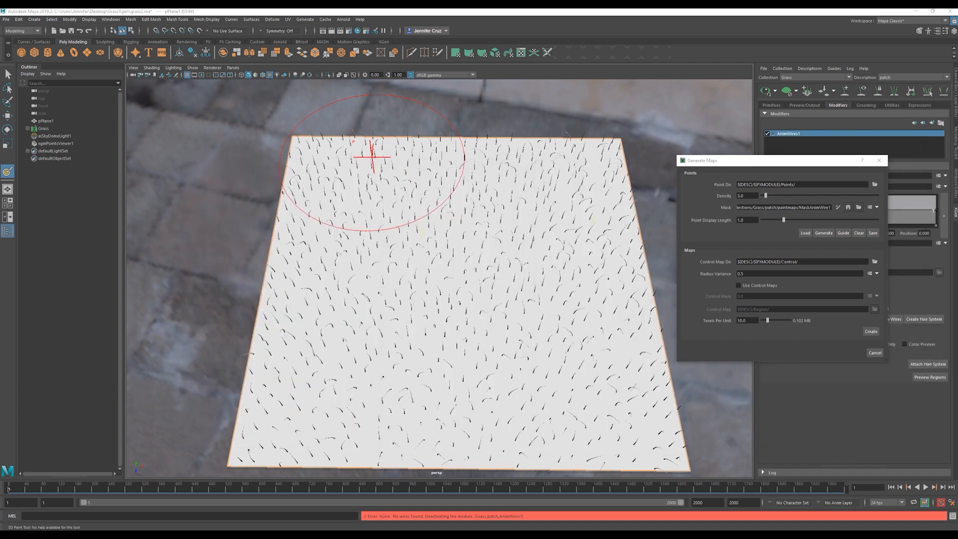
click(805, 232)
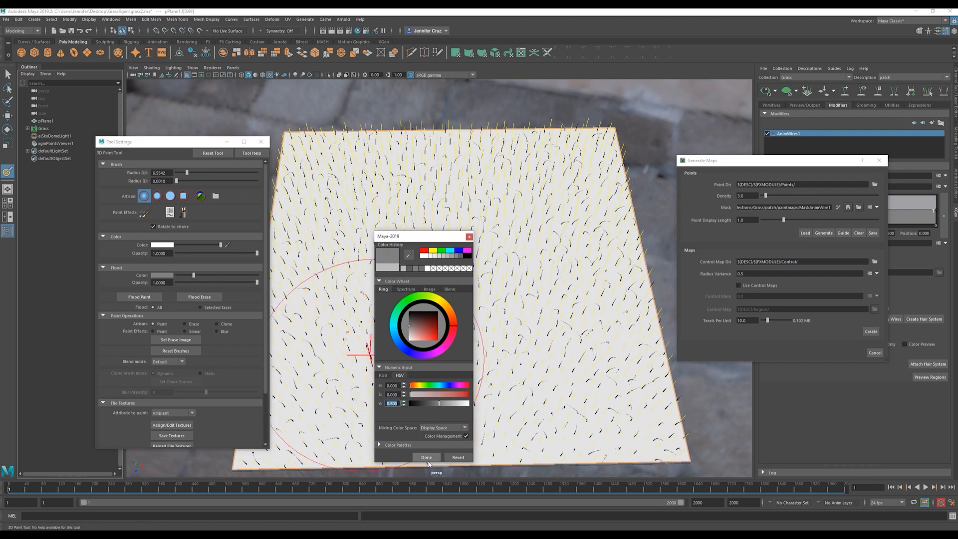
Step: Flood the mask black, paint a soft white circle at the centre, and save the texture
click(426, 457)
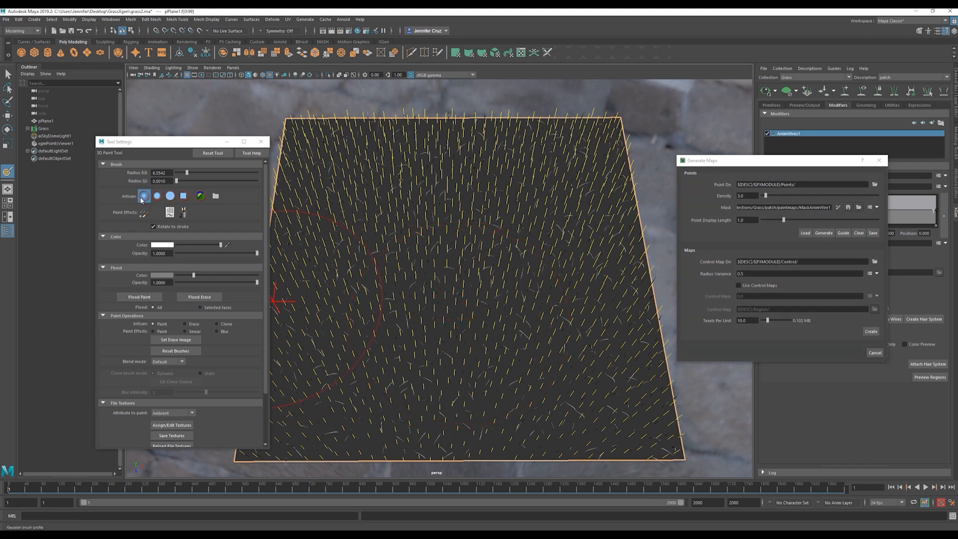
click(446, 268)
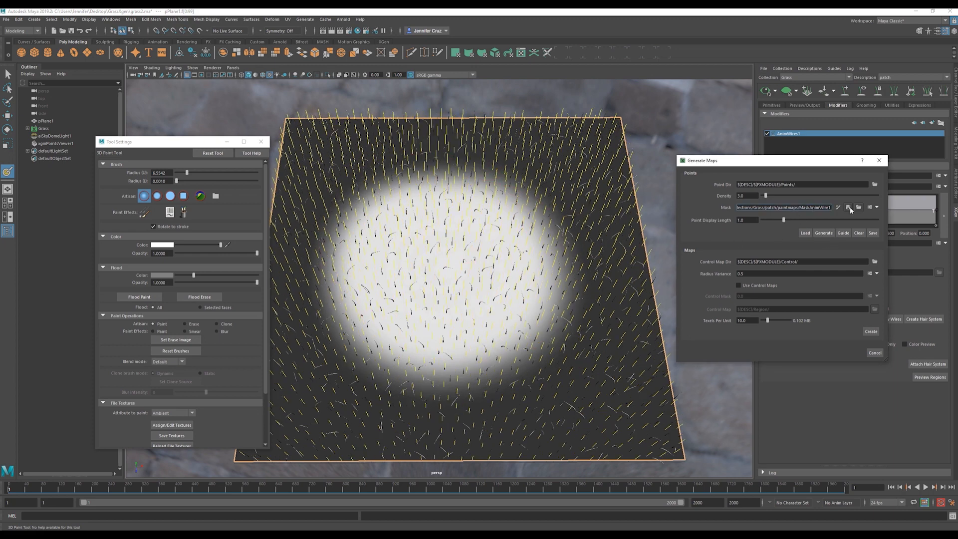
click(822, 232)
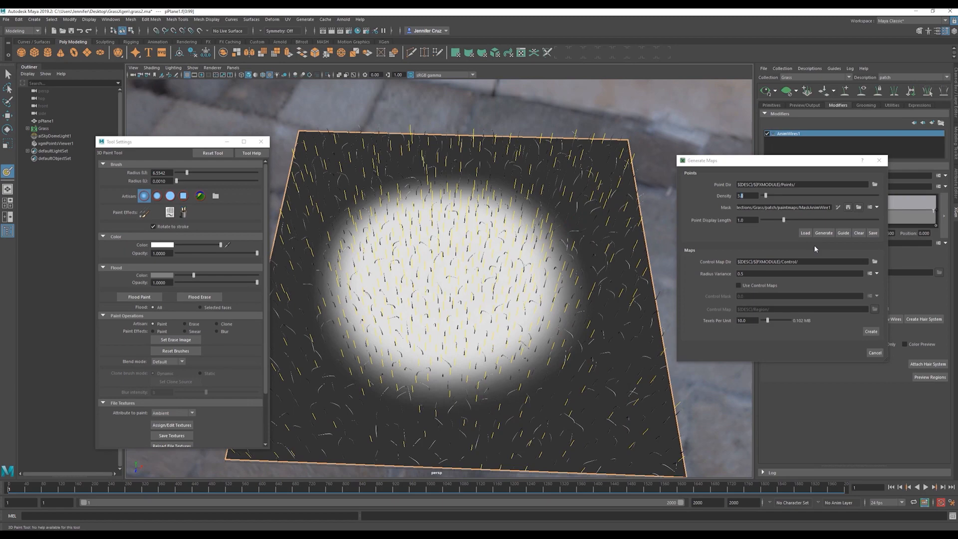
click(870, 331)
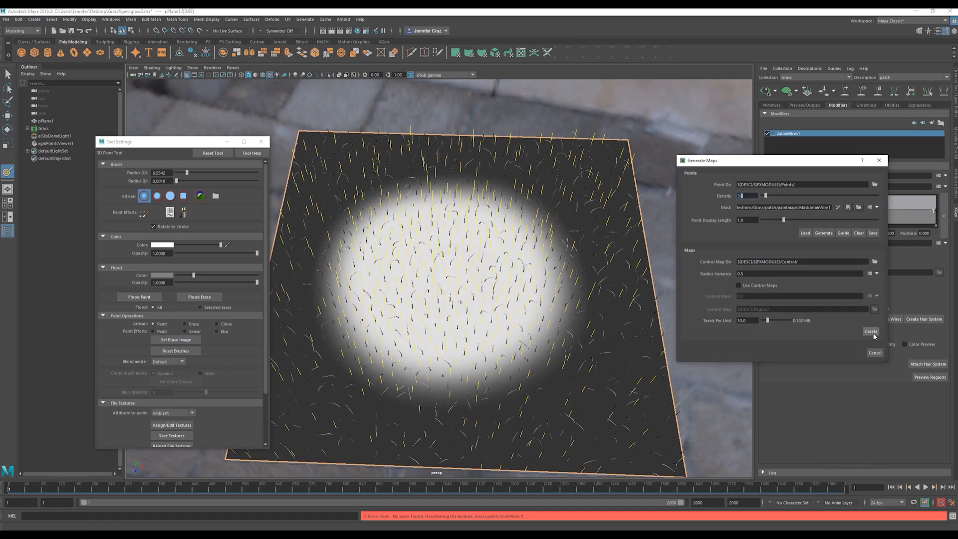
Step: Create the guide wires from the maps and select the plane with the new curves
click(870, 331)
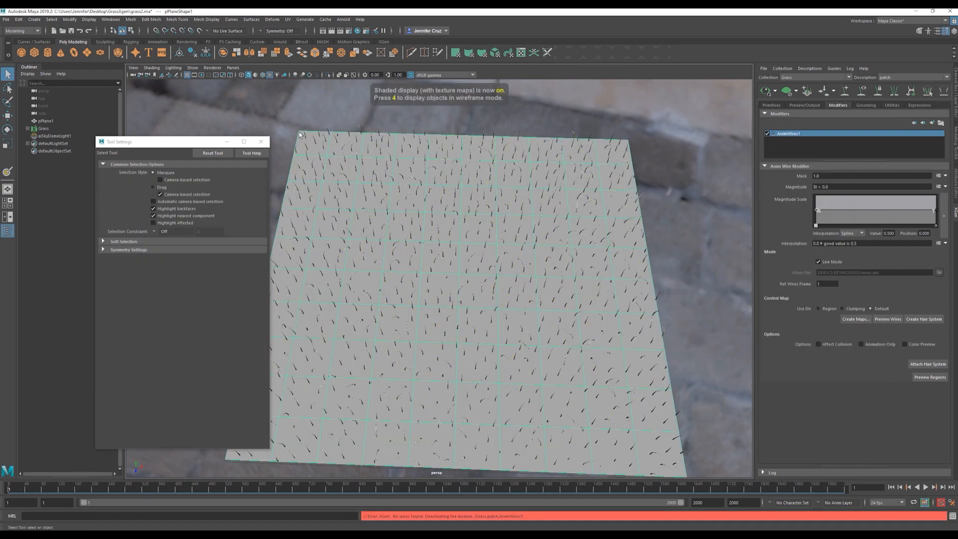
click(261, 141)
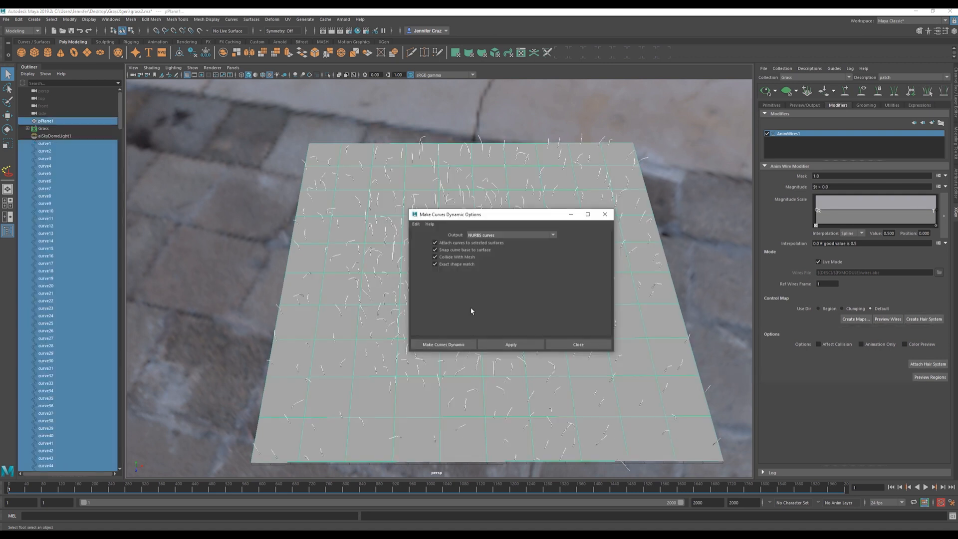
mouse_move(667, 331)
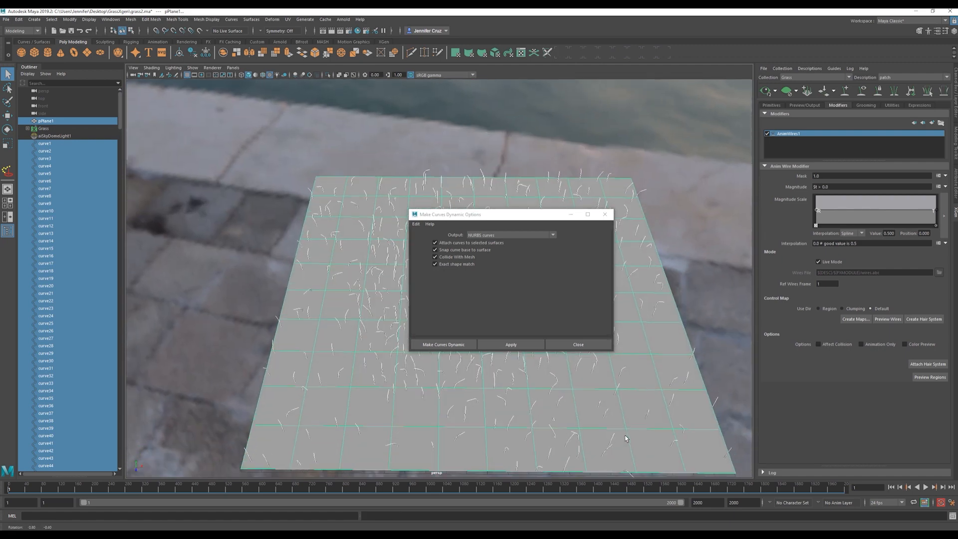
mouse_move(321, 276)
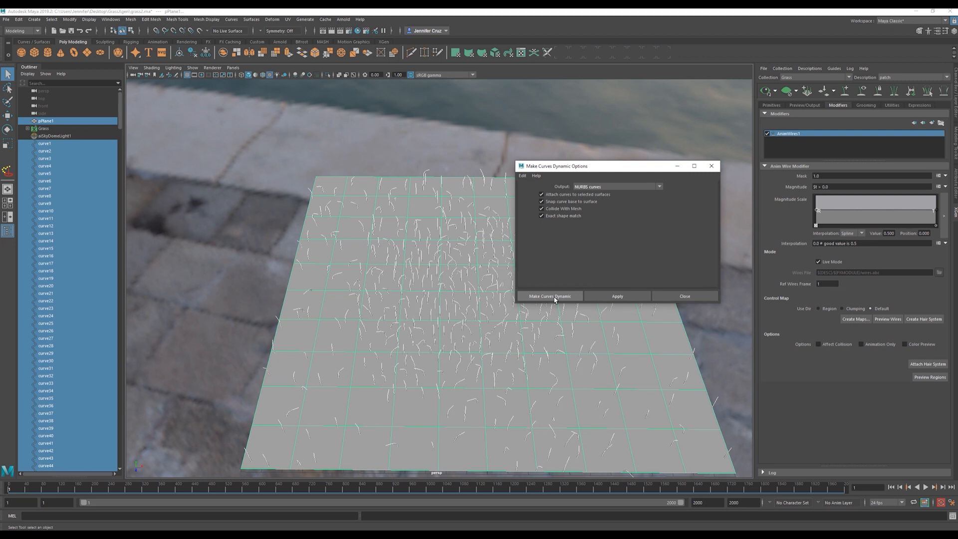
mouse_move(558, 318)
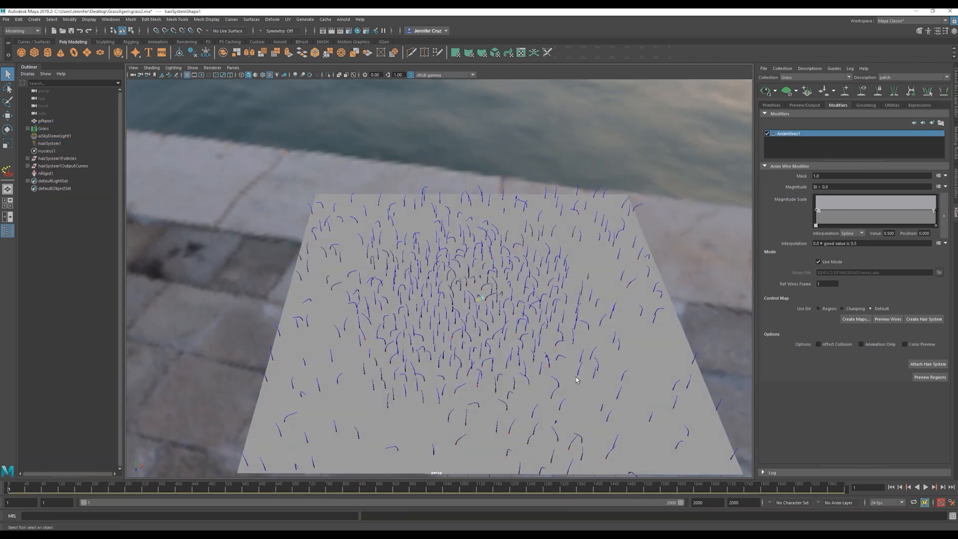
Step: Attach hairSystem1OutputCurves to the Anim Wire modifier and check the AnimWires1 folder contents
click(926, 363)
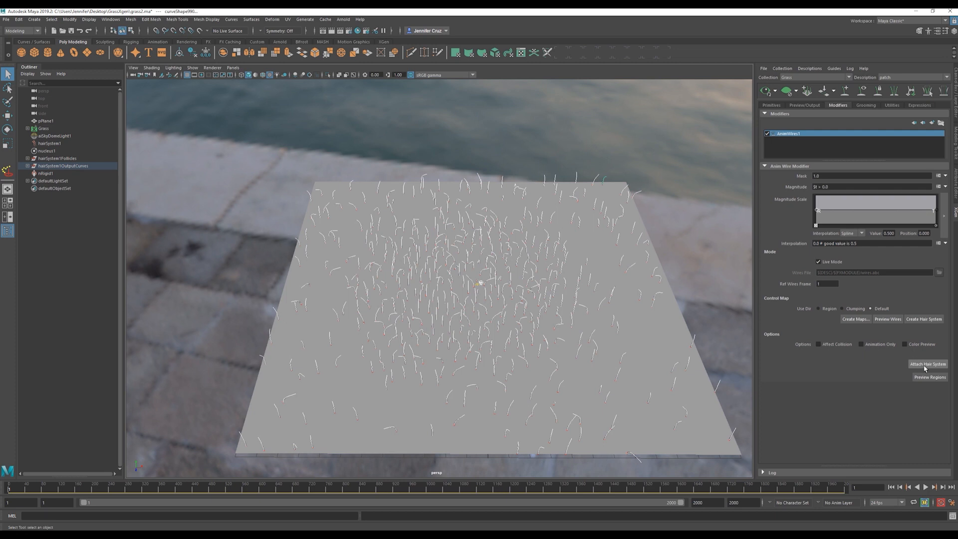
click(927, 365)
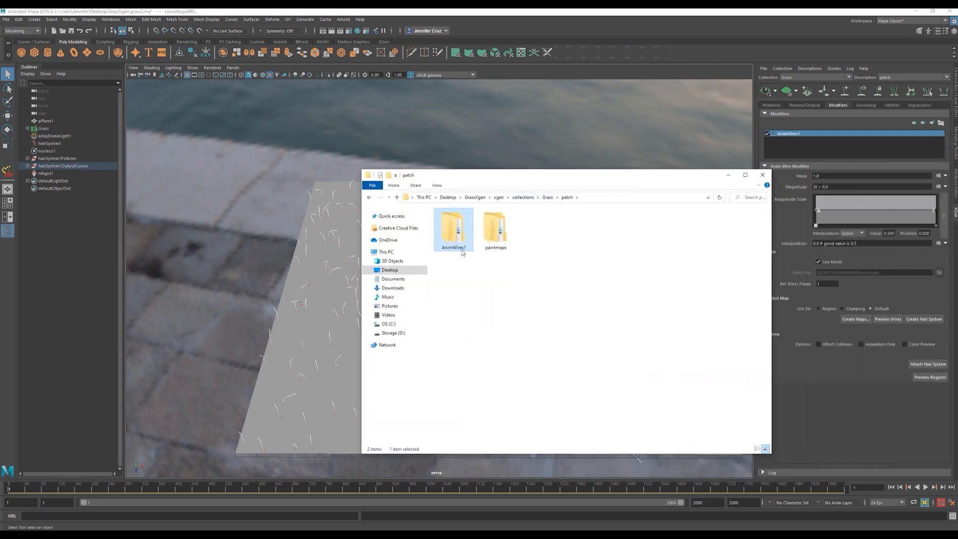
double_click(453, 227)
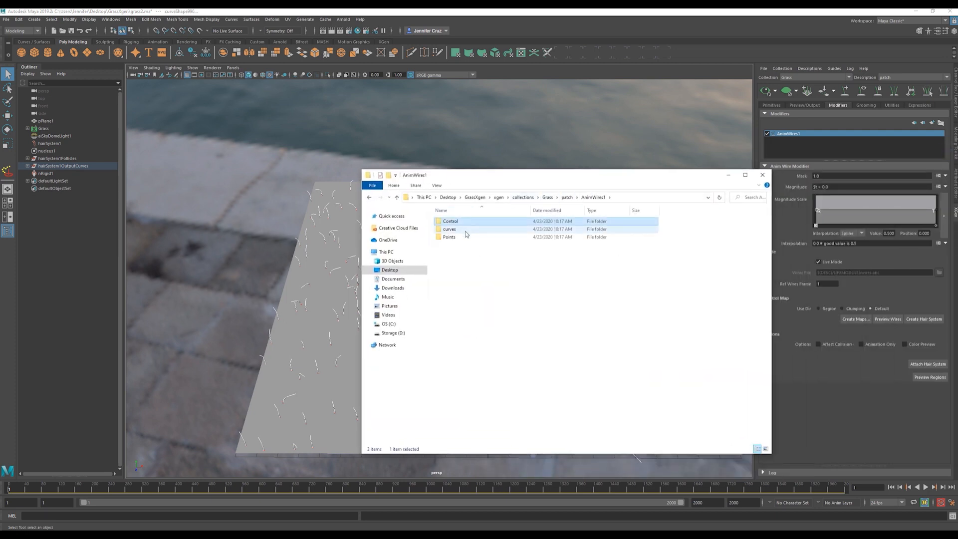
click(761, 175)
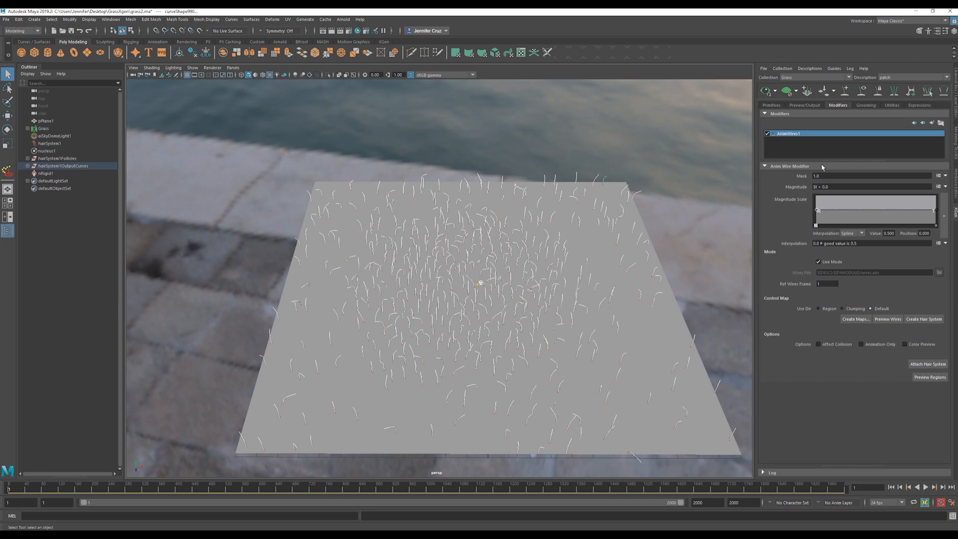
mouse_move(803, 111)
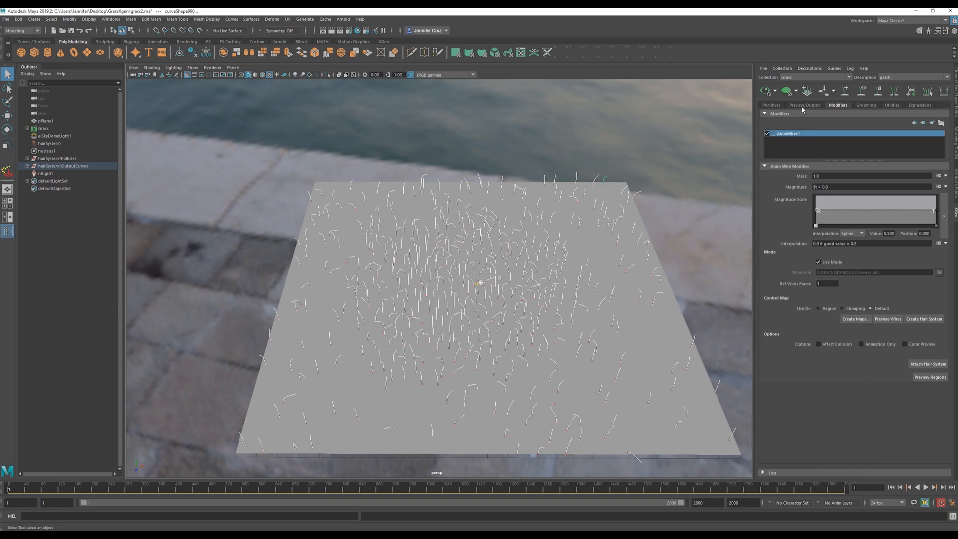
Step: Show the XGen Preview/Output settings so tall grass blades fill the plane
click(805, 105)
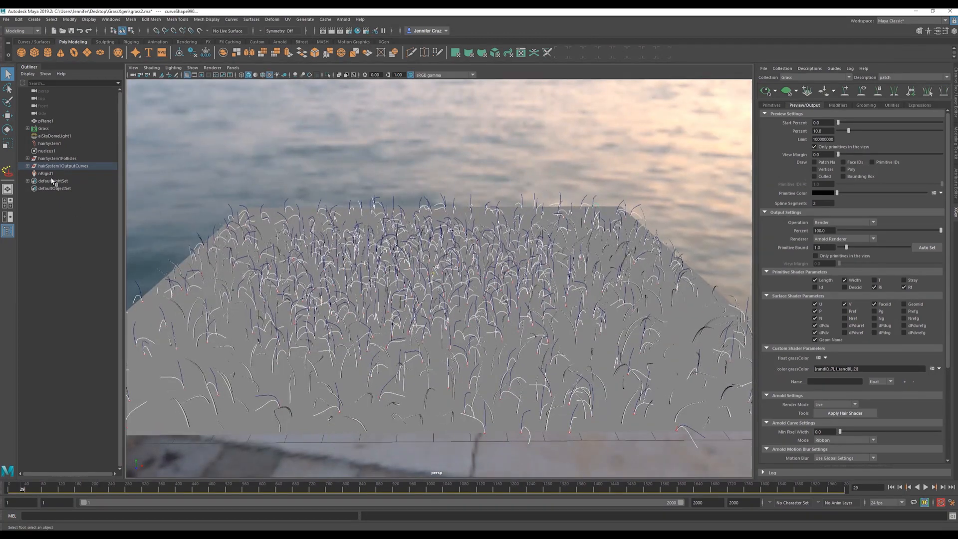
Step: Inspect the nRigid1 ground collider's connection to nucleus1 in the Node Editor
click(111, 19)
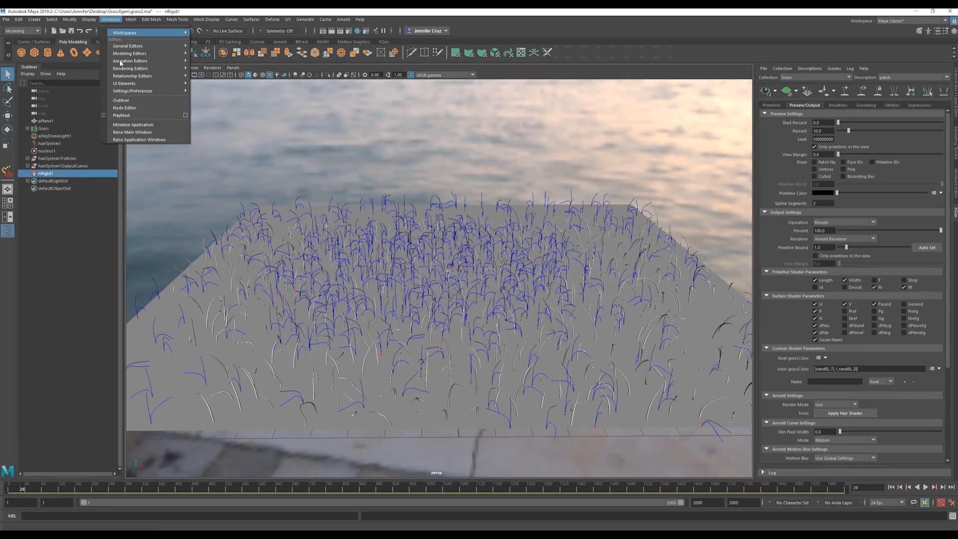
click(123, 108)
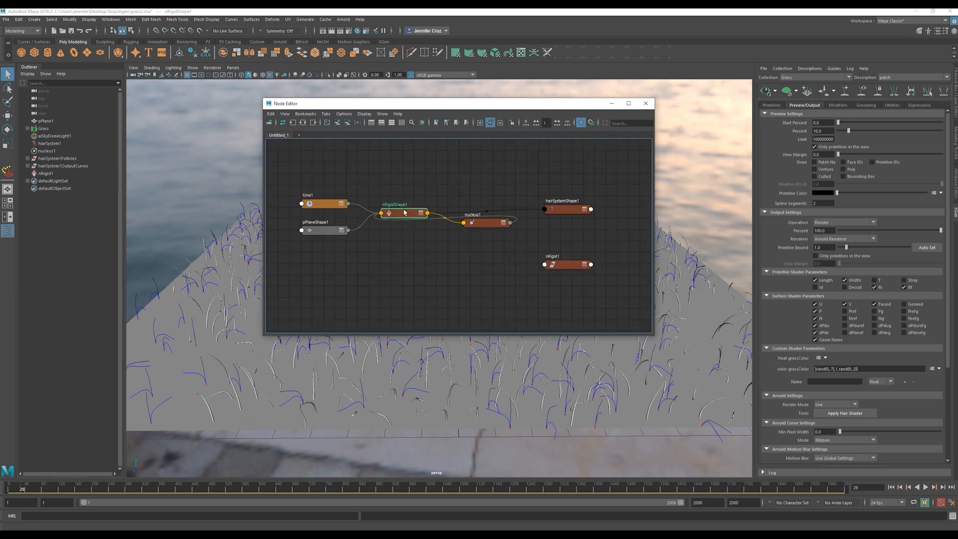
click(324, 230)
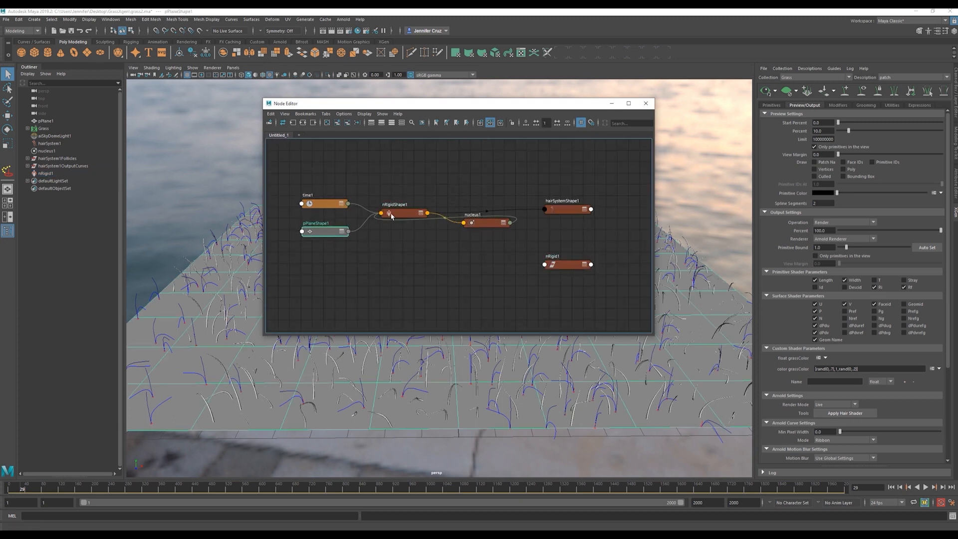
click(391, 223)
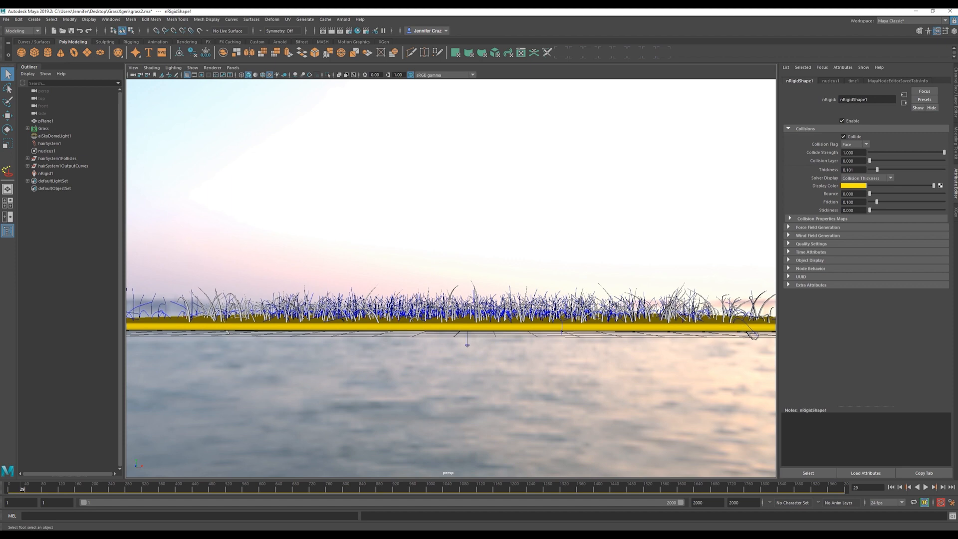
Step: Reduce the ground collider's Thickness, then pick one guide curve to view its hairSystemShape dynamics
triple_click(852, 170)
text(0.010)
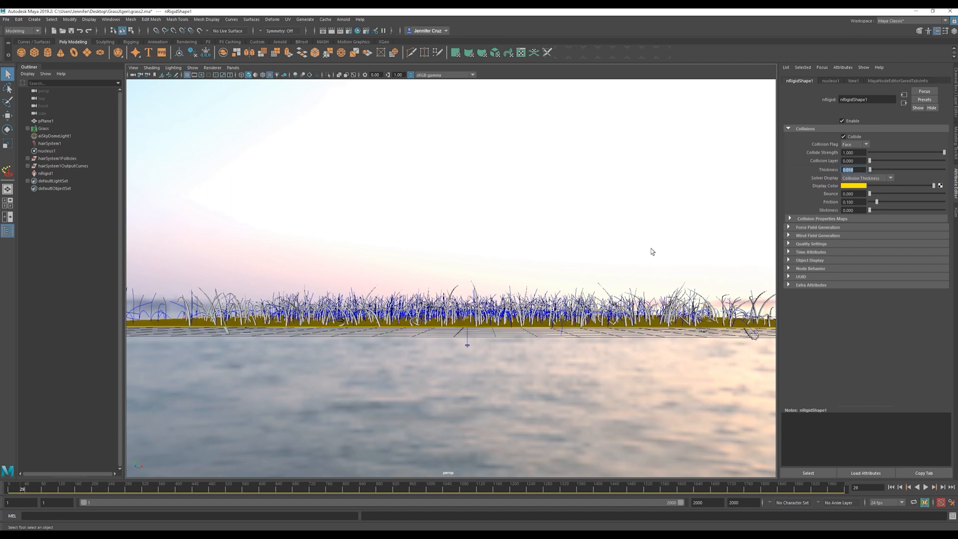
click(866, 178)
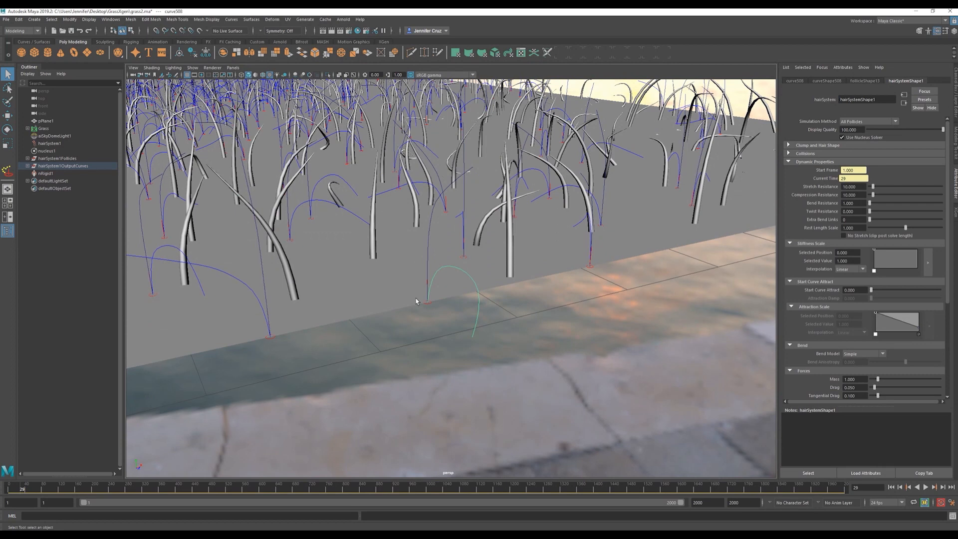
Step: Expand hairSystem1Follicles in the Outliner and select follicle13, the parent of curve13
click(28, 168)
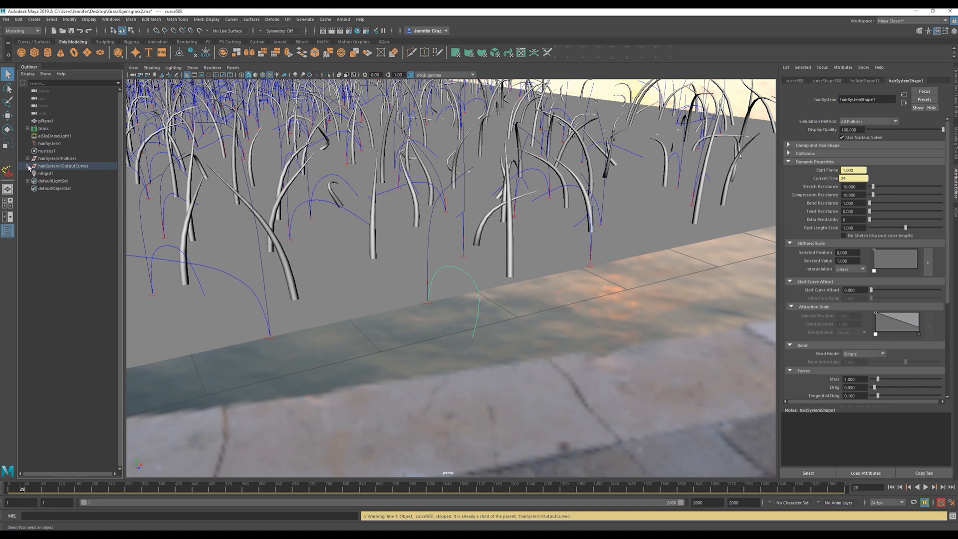
click(29, 165)
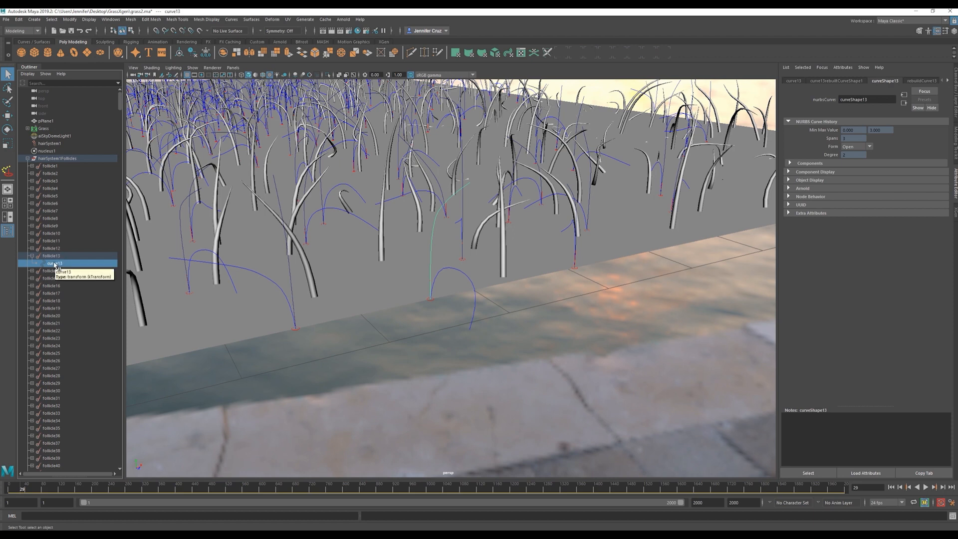
click(51, 255)
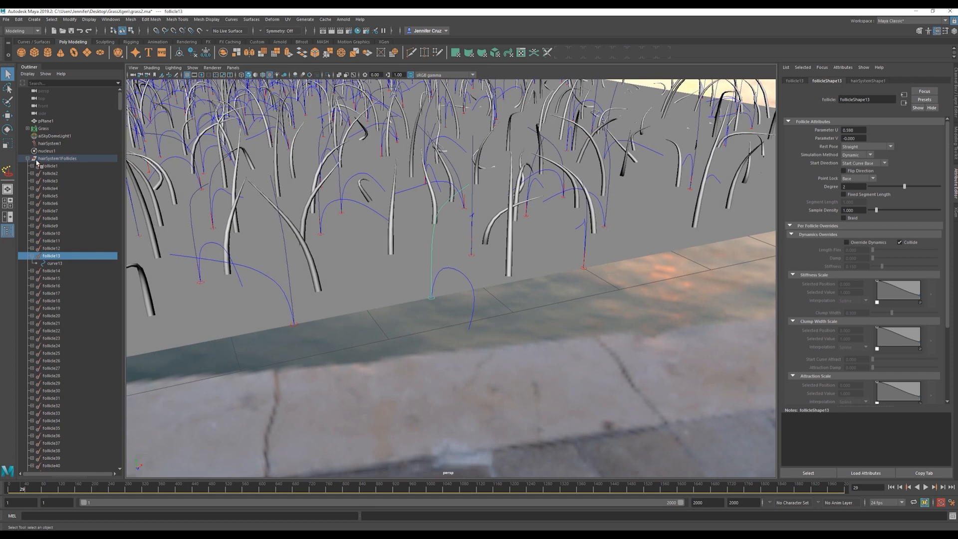
Step: Set hairSystem1's Start Curve Attract to 0.9 and play the simulation to test it
click(27, 158)
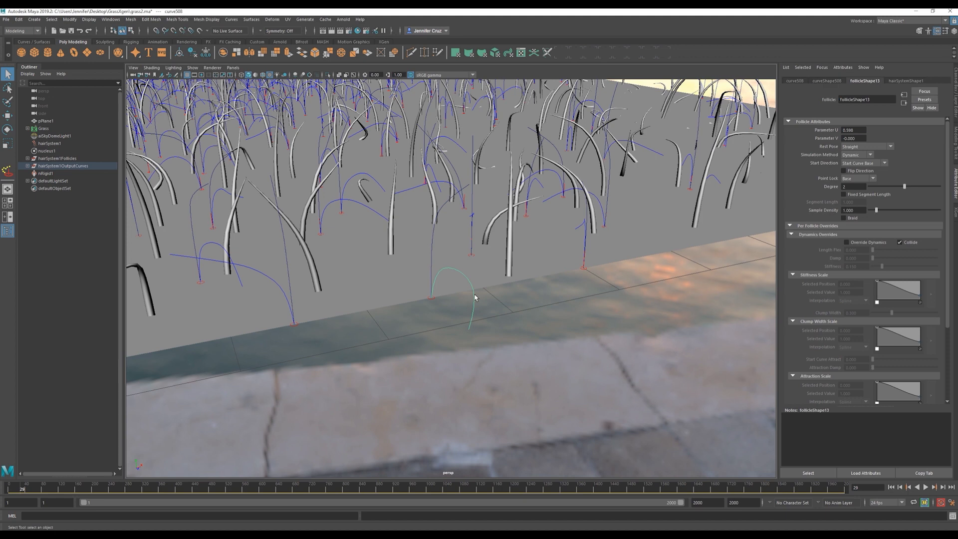
mouse_move(465, 197)
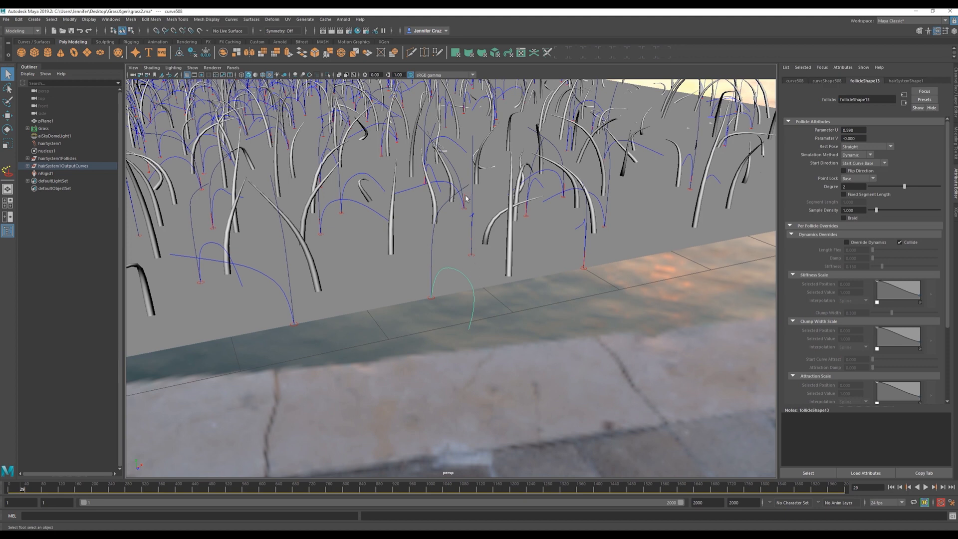
click(49, 142)
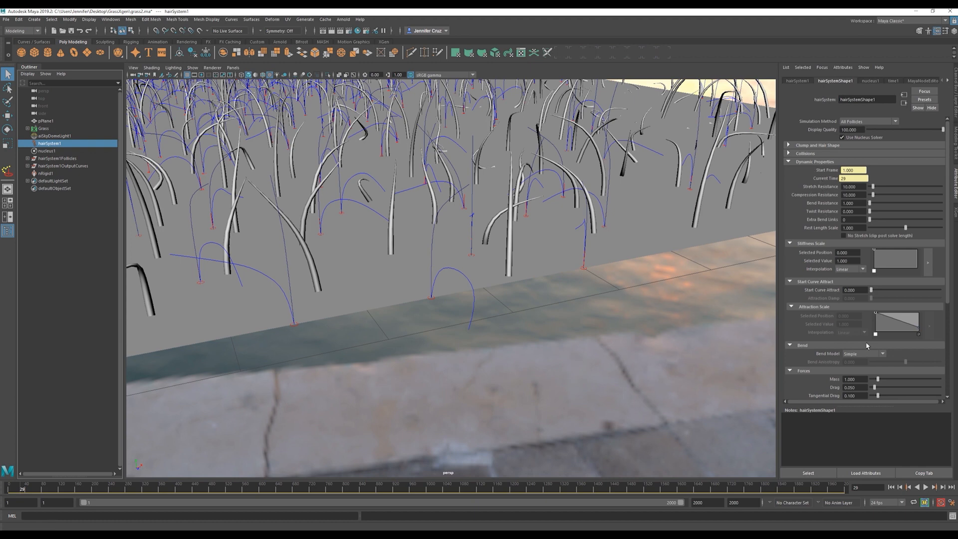
mouse_move(858, 209)
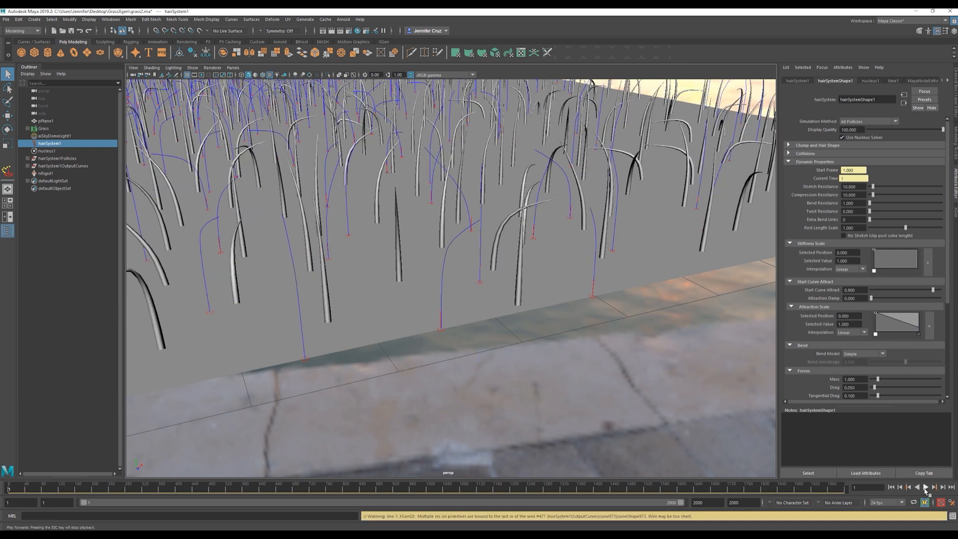
click(924, 487)
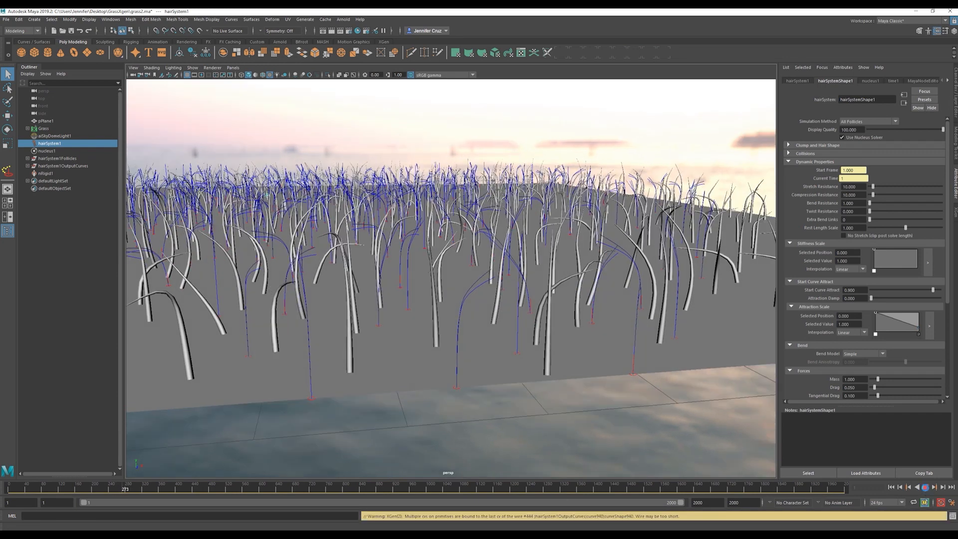
Step: Set nucleus1 Wind Speed to 100 and play the simulation to see the wind
click(47, 151)
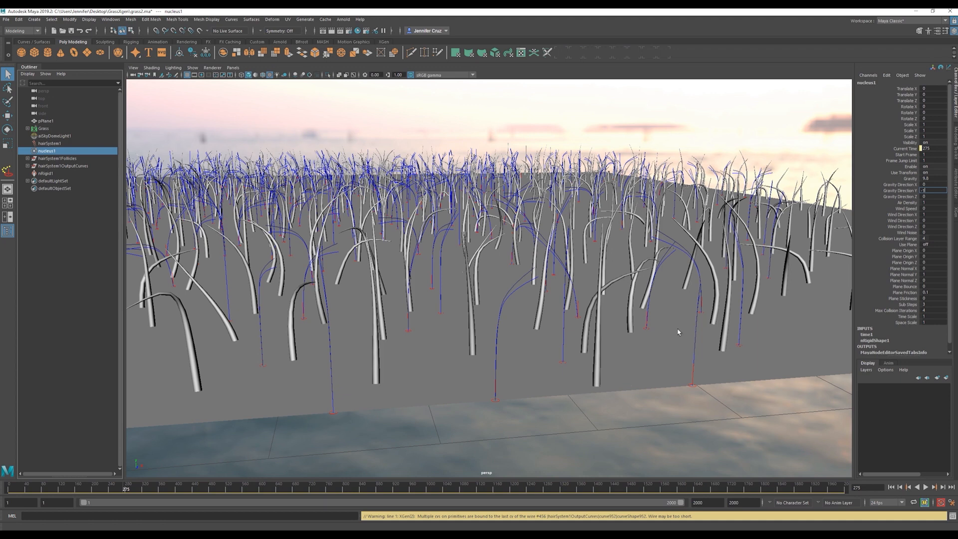
mouse_move(847, 259)
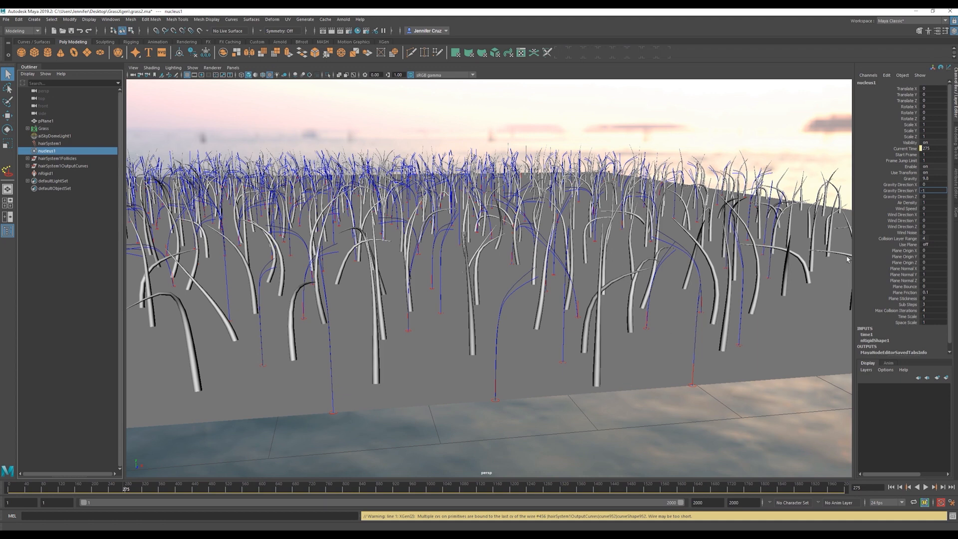
click(898, 208)
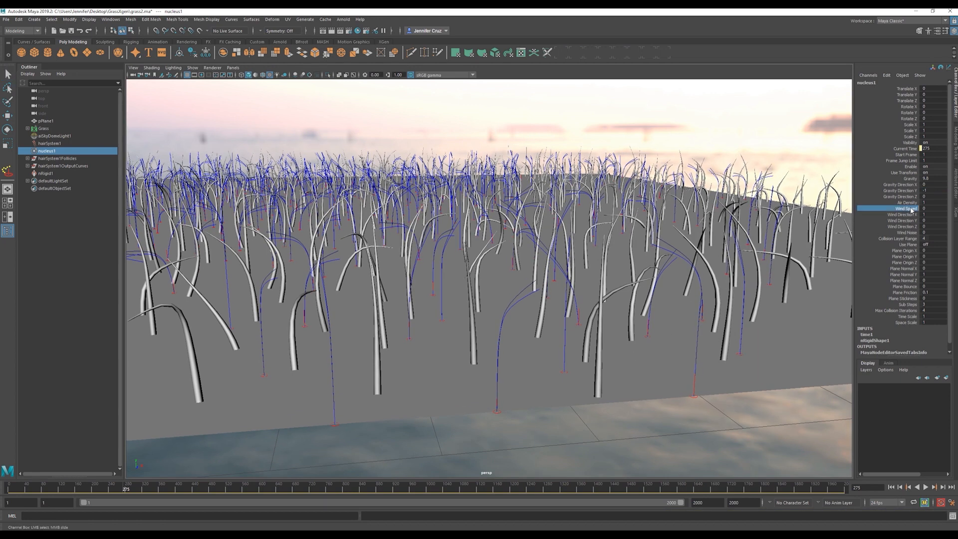
click(934, 486)
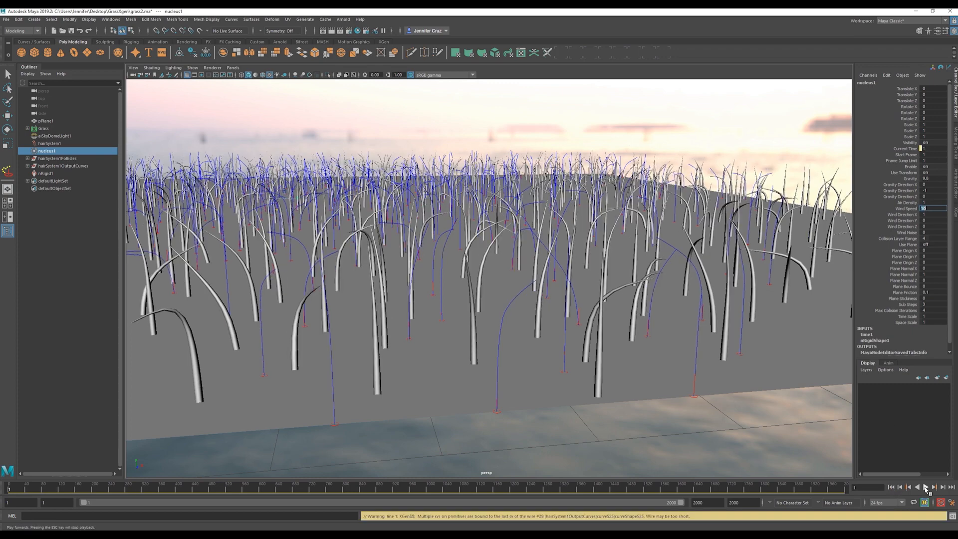
click(926, 486)
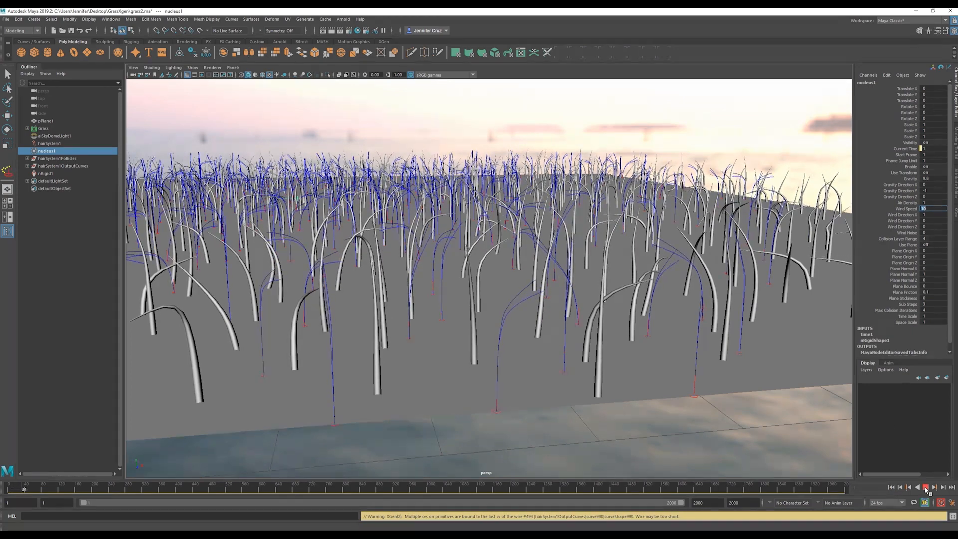
click(927, 487)
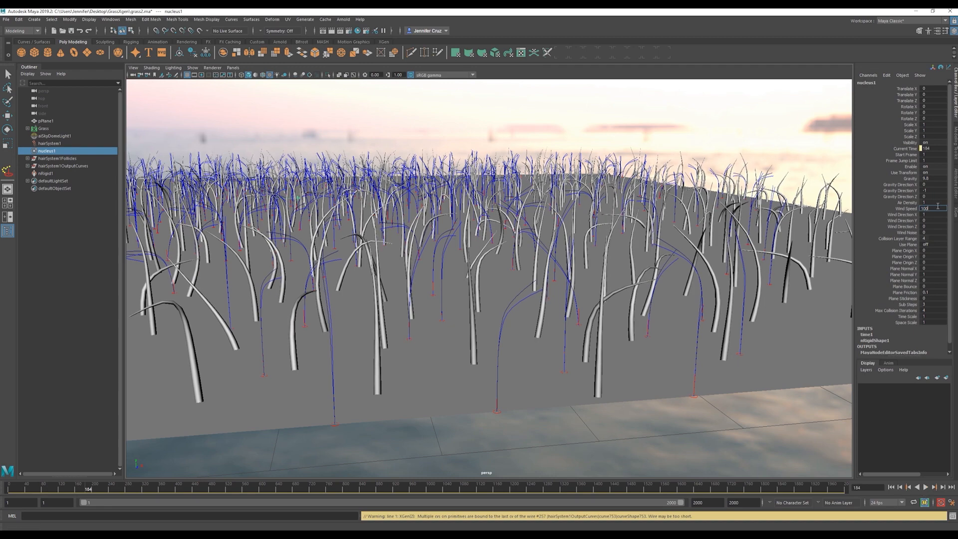
Step: Adjust the Wind Noise and replay the simulation to check the grass sway
click(926, 487)
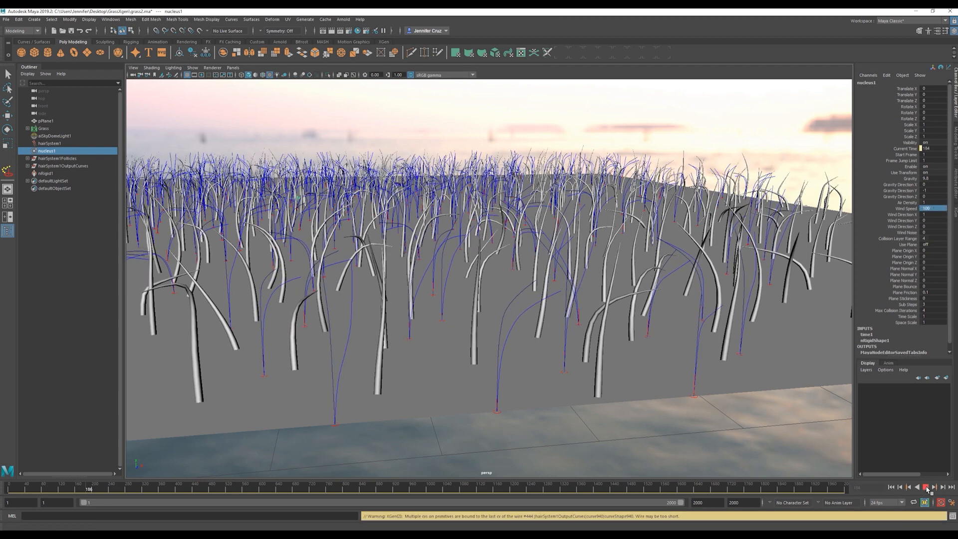
click(927, 487)
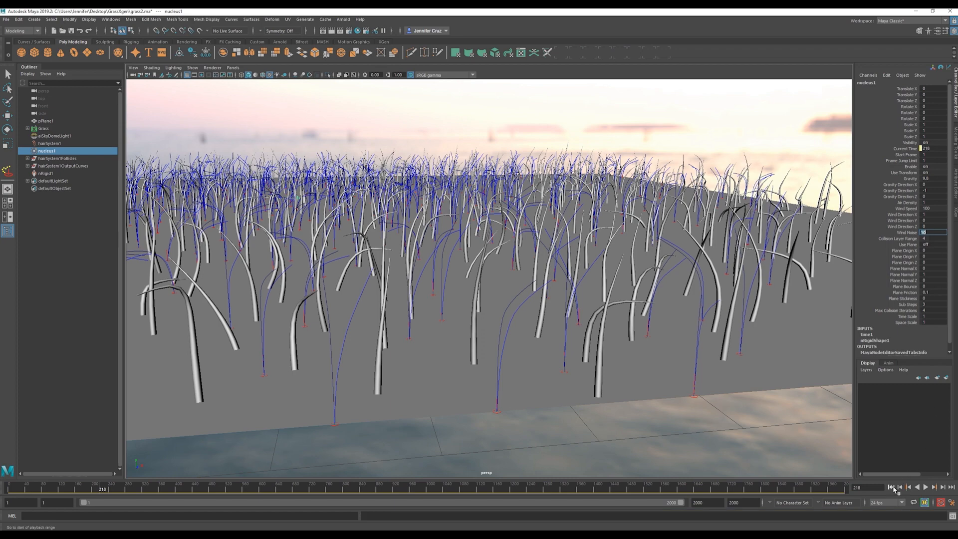
click(925, 486)
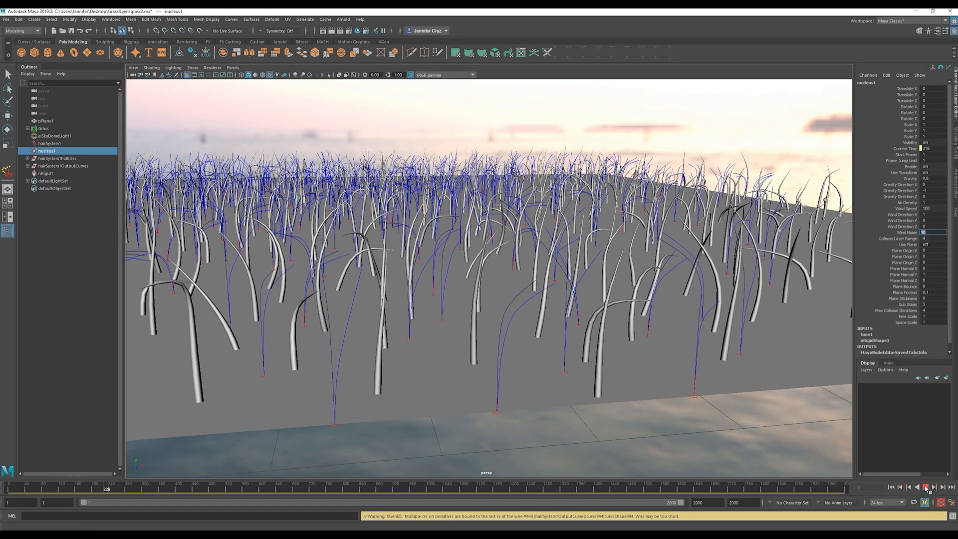
click(926, 487)
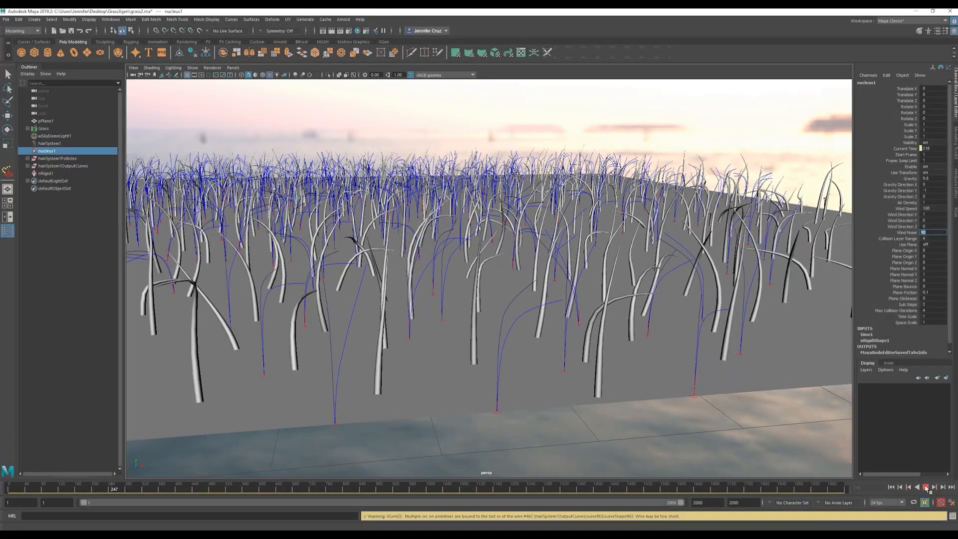
click(927, 487)
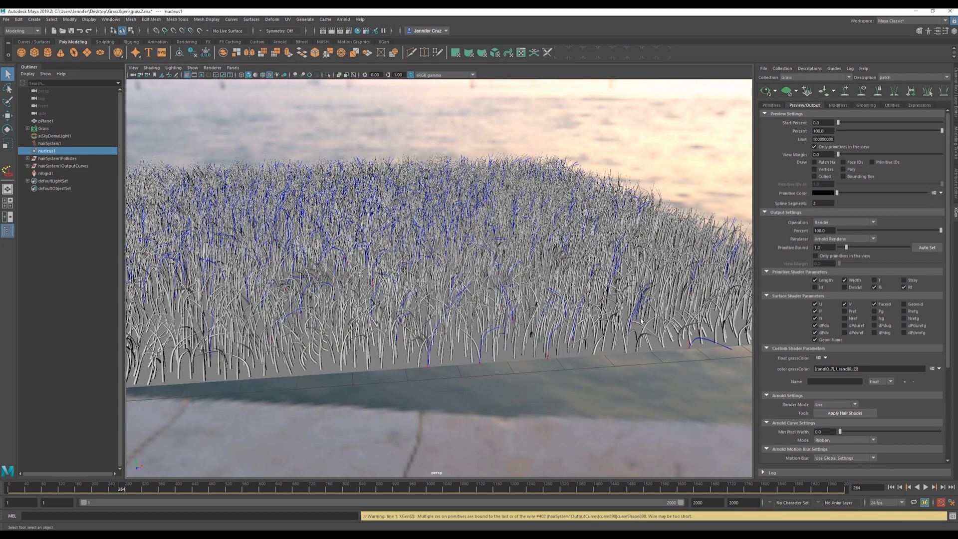
Step: Replay the full dense grass preview swaying in the nucleus wind from the timeline start
click(924, 487)
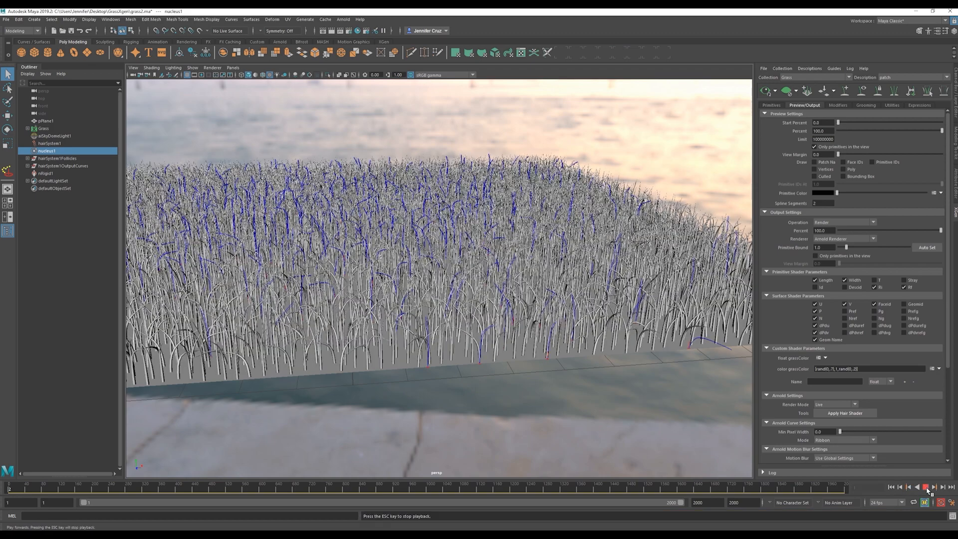